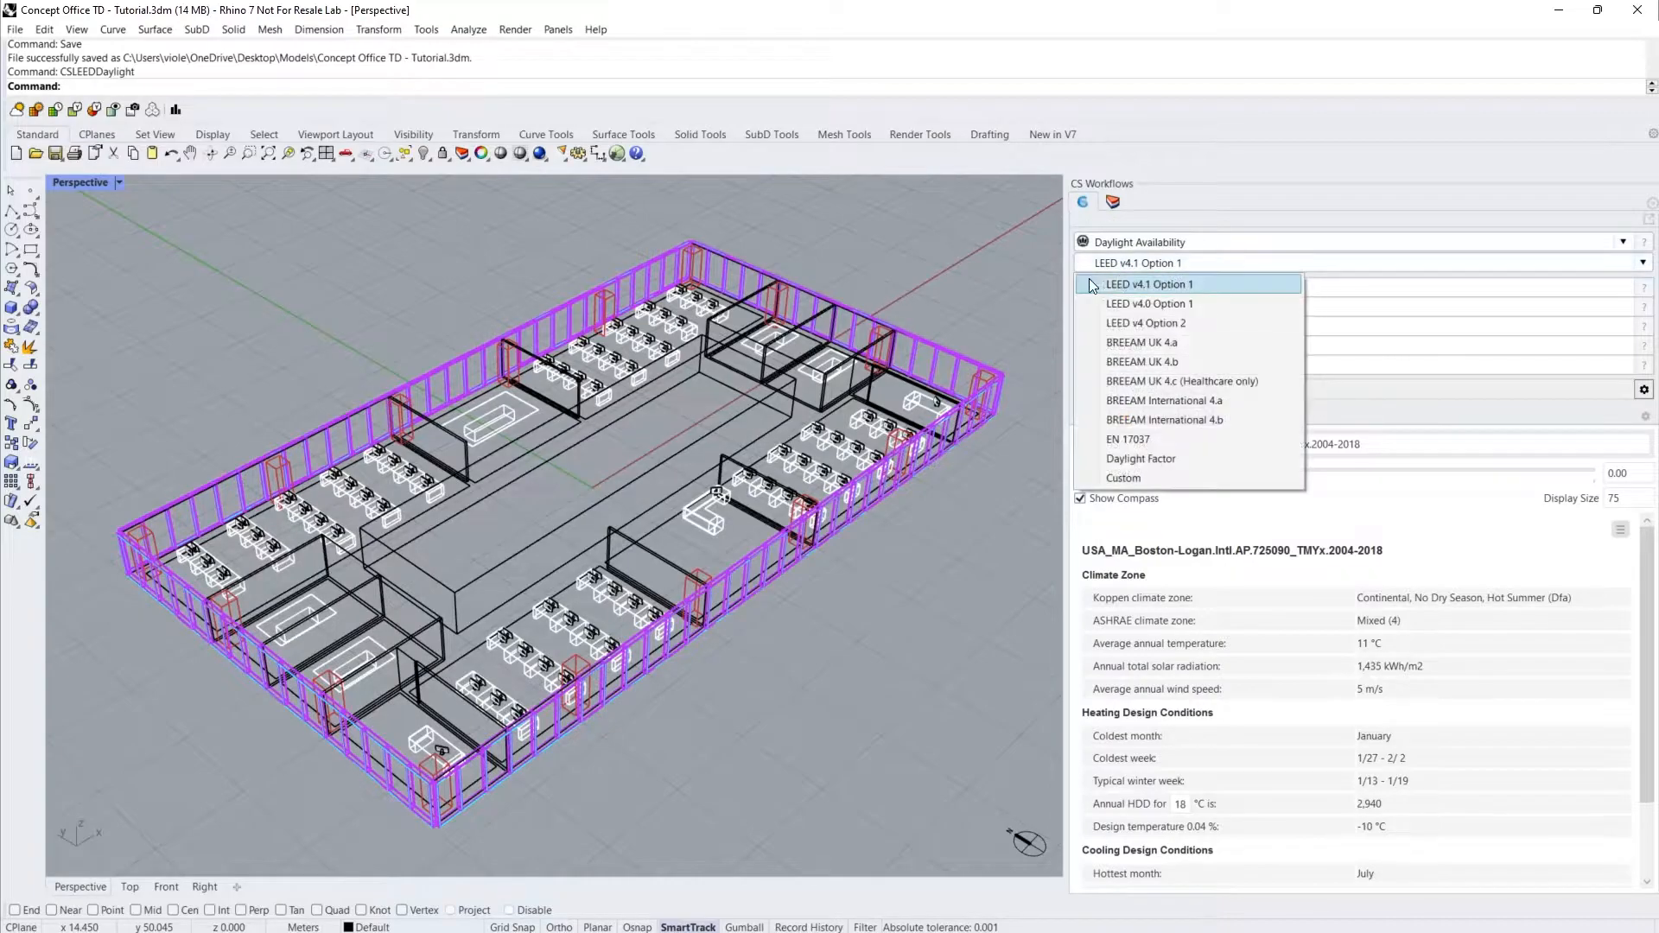
- Use LEED v4.1 Option 1 with the Toronto-Pearson.Intl.AP.716240 weather file
click(1149, 283)
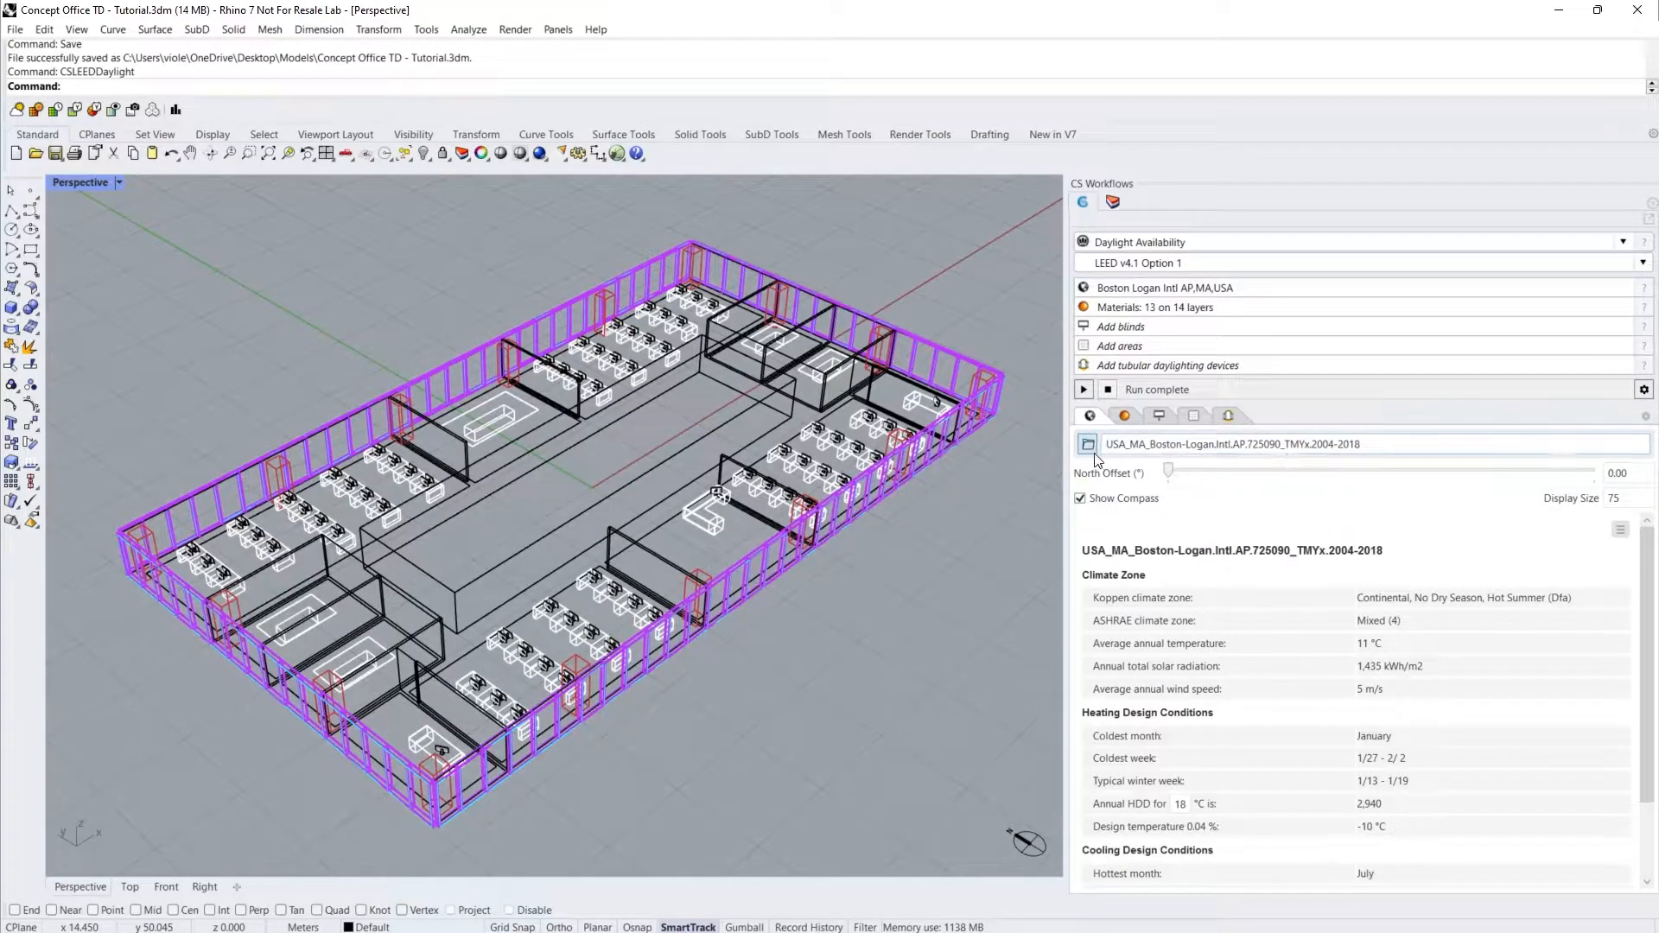
click(1087, 443)
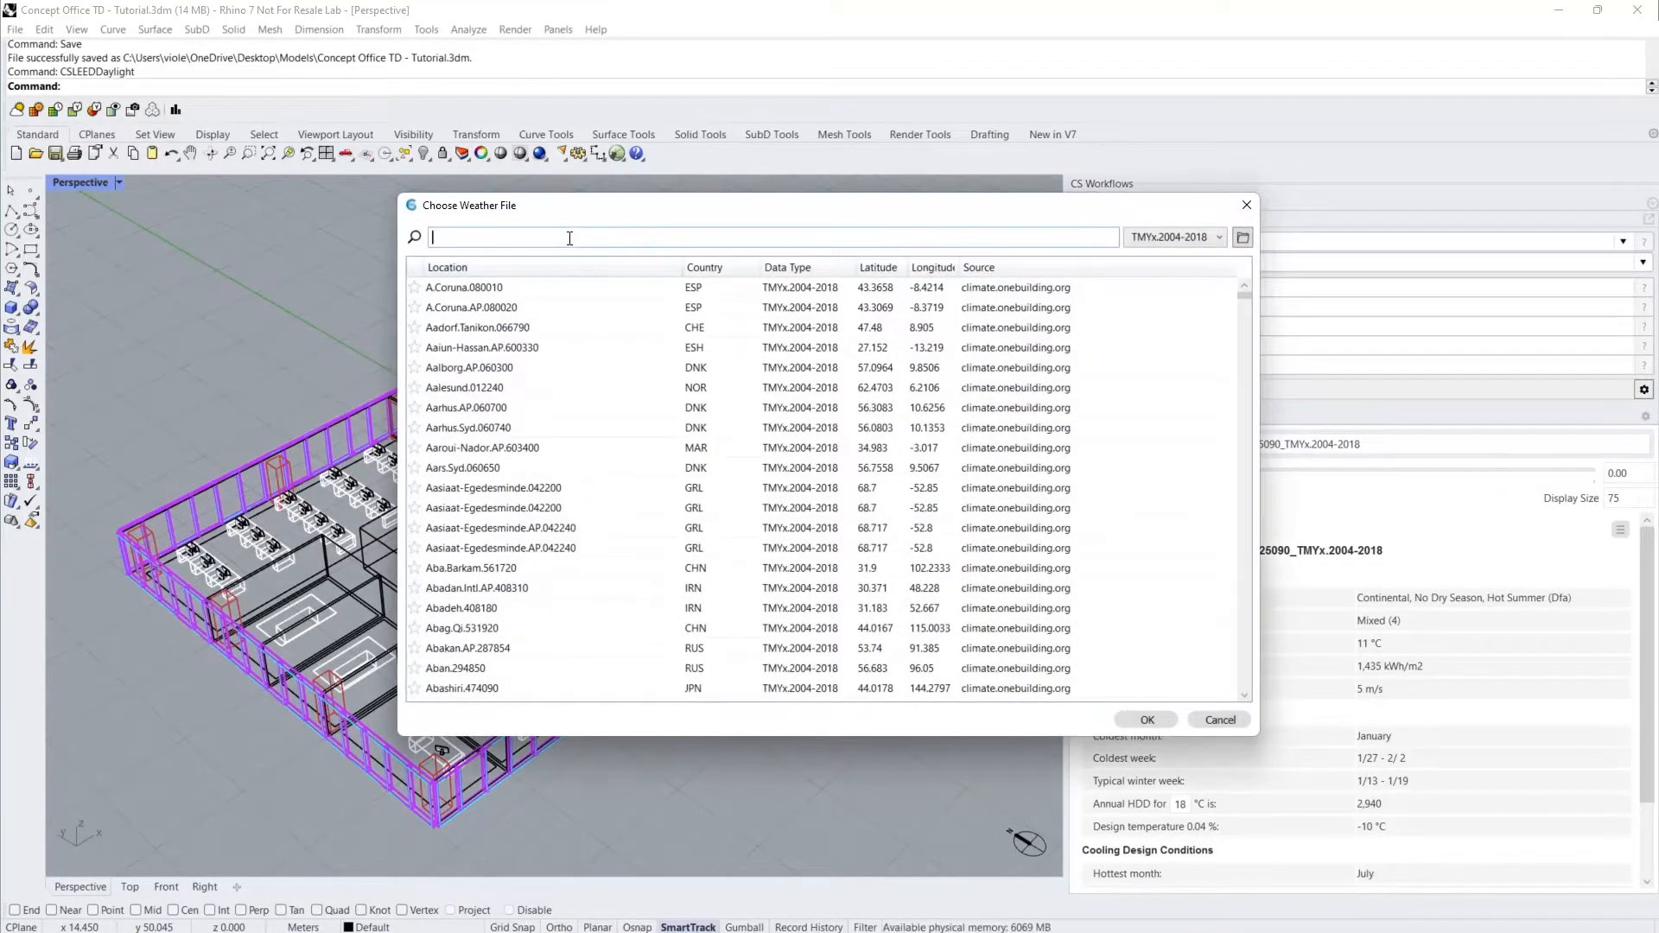
text(toronto)
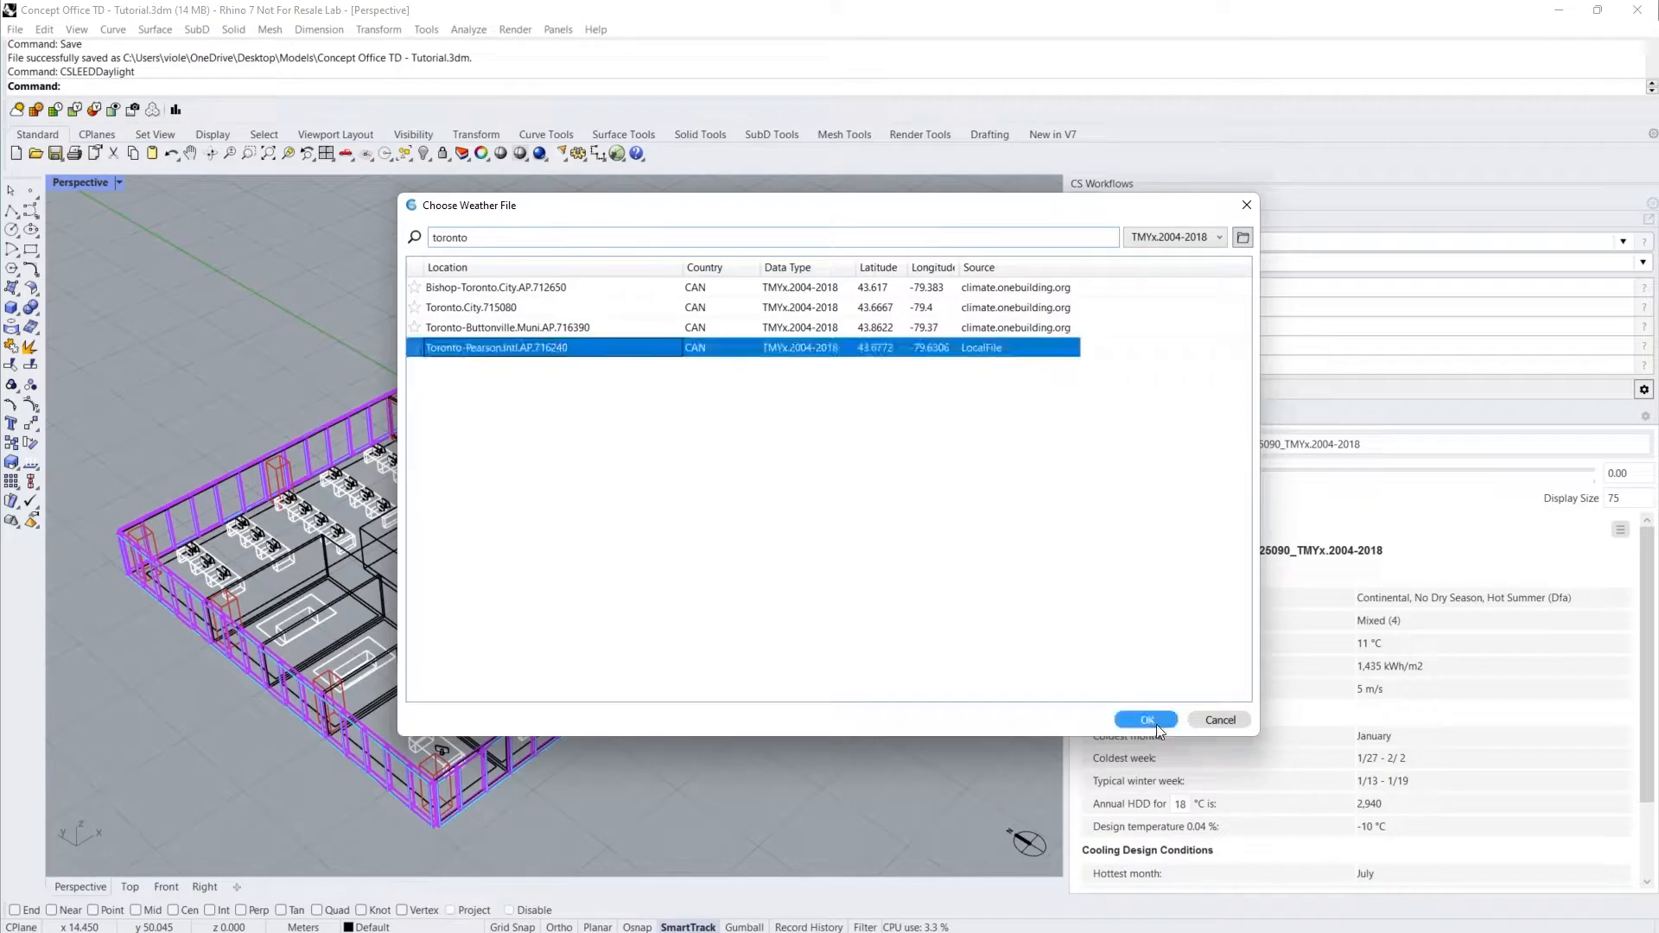
click(1145, 719)
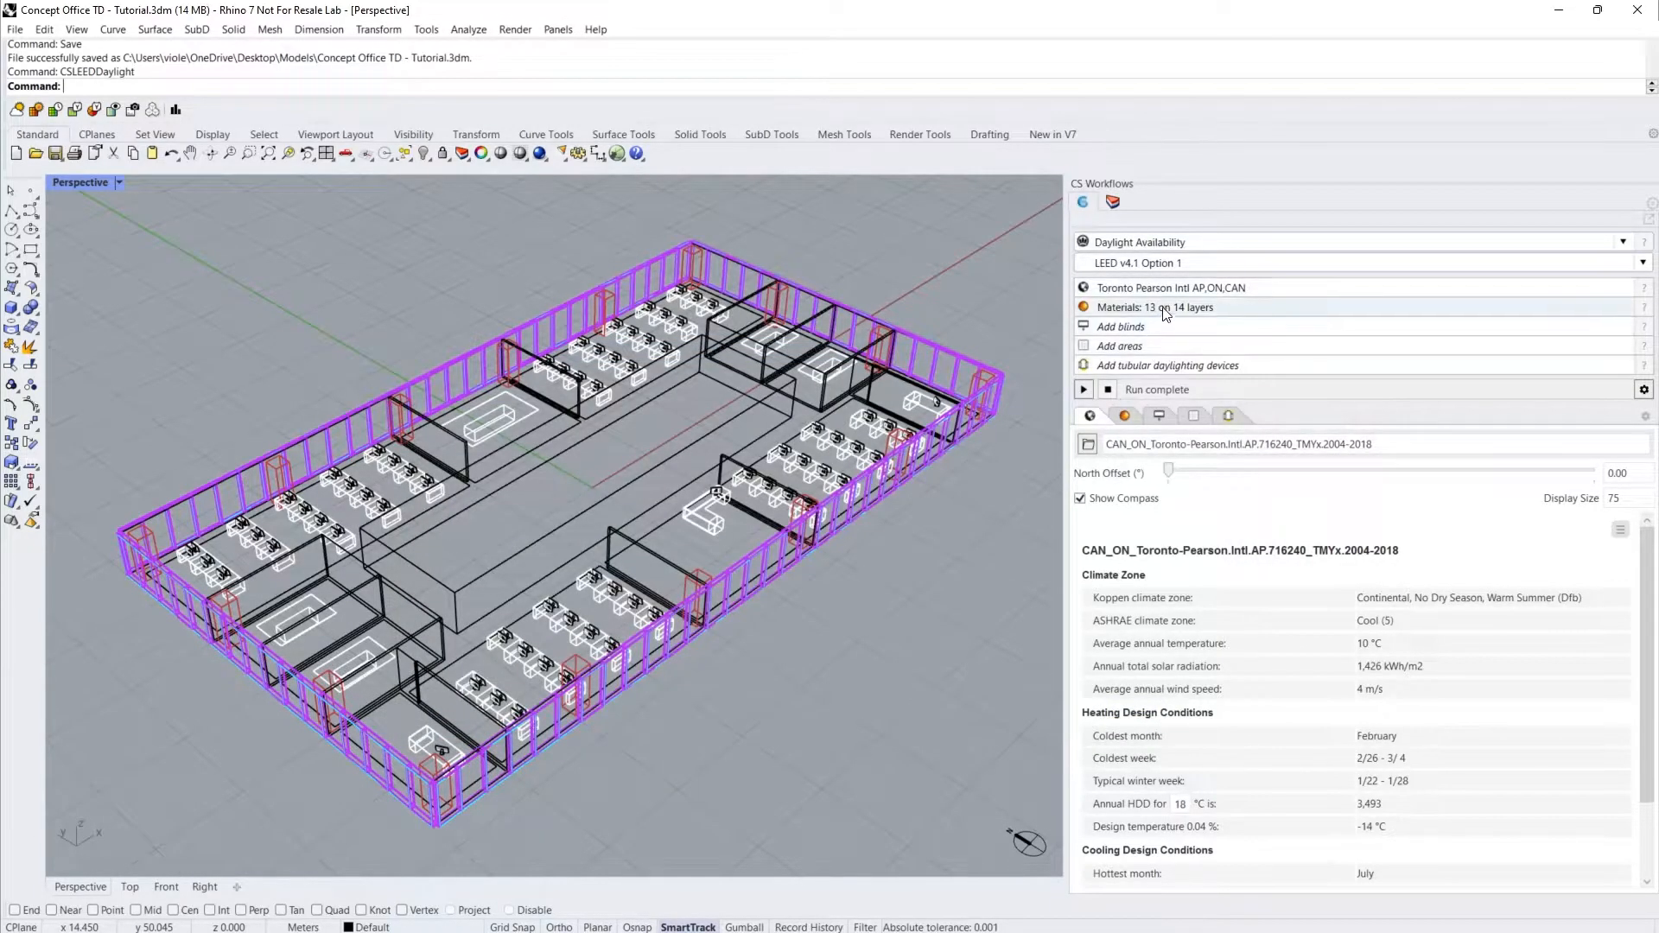
- Assign the Ceiling LM83 material to the CEILING layer in the Materials tab
click(1154, 307)
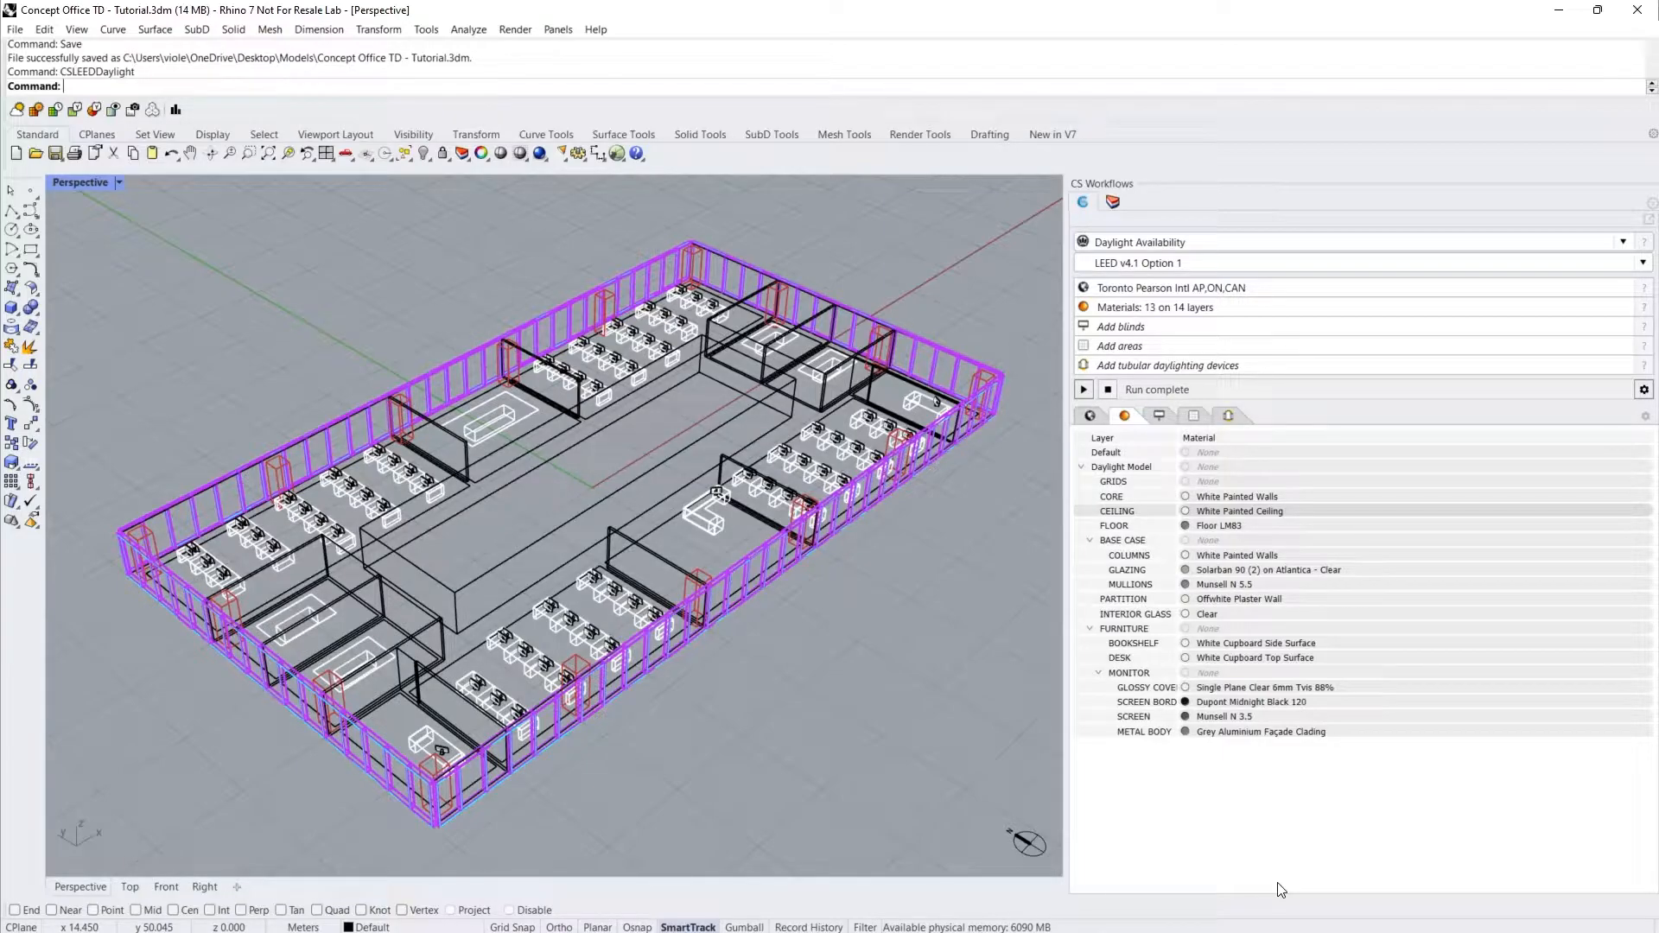
click(1249, 511)
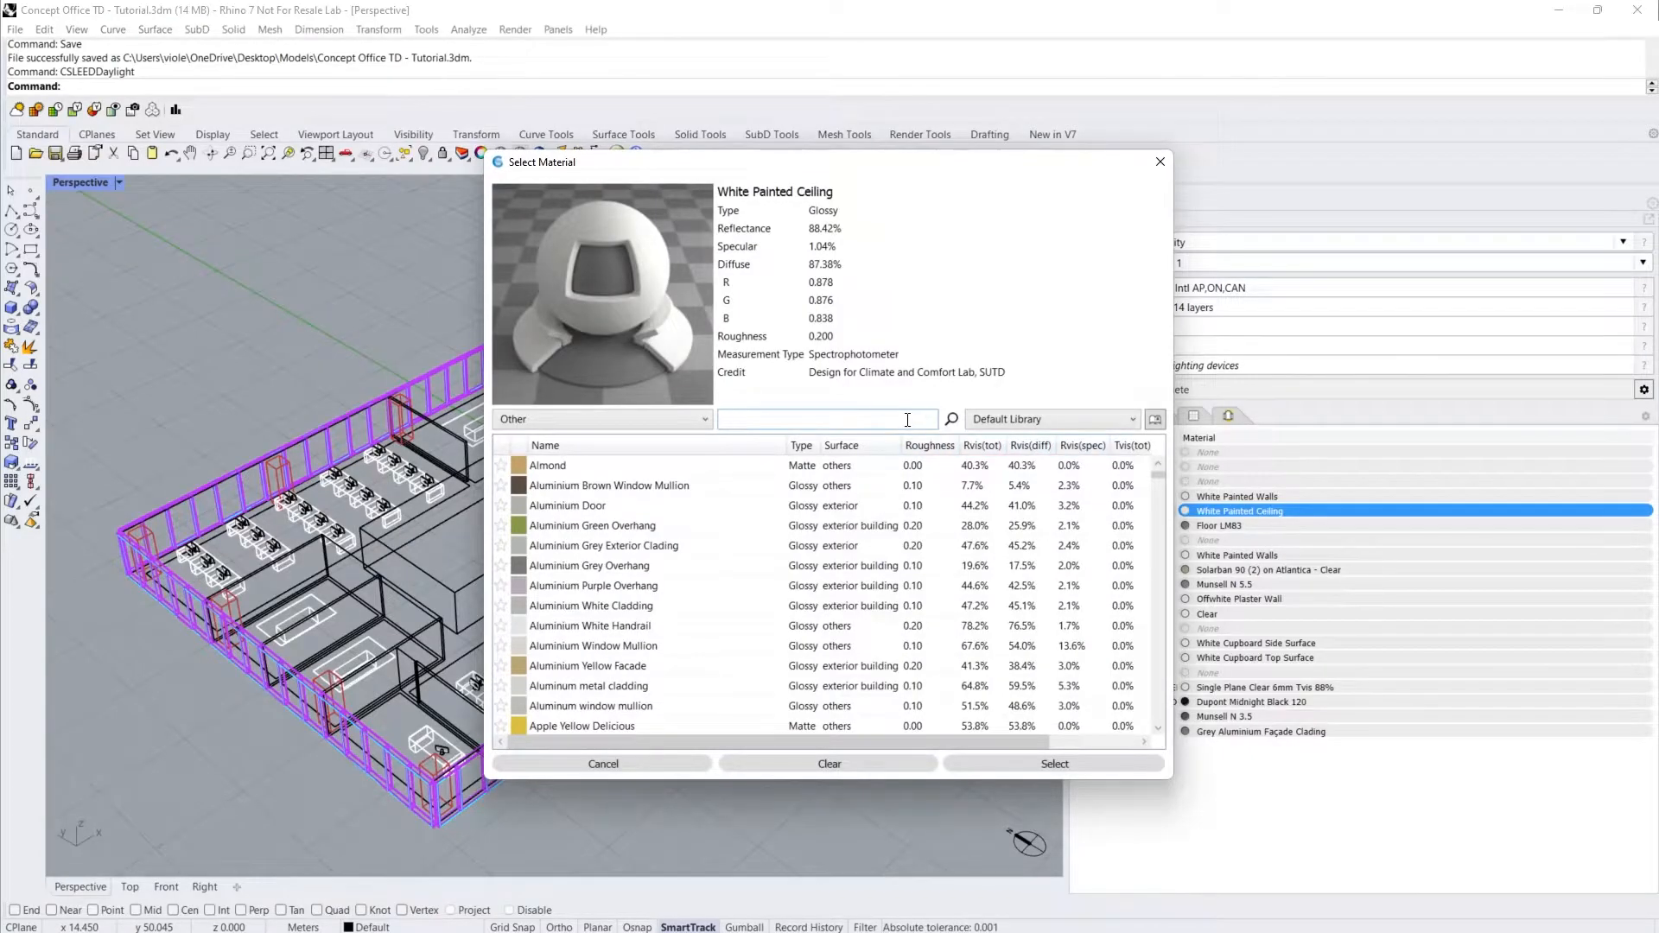
text(lm83)
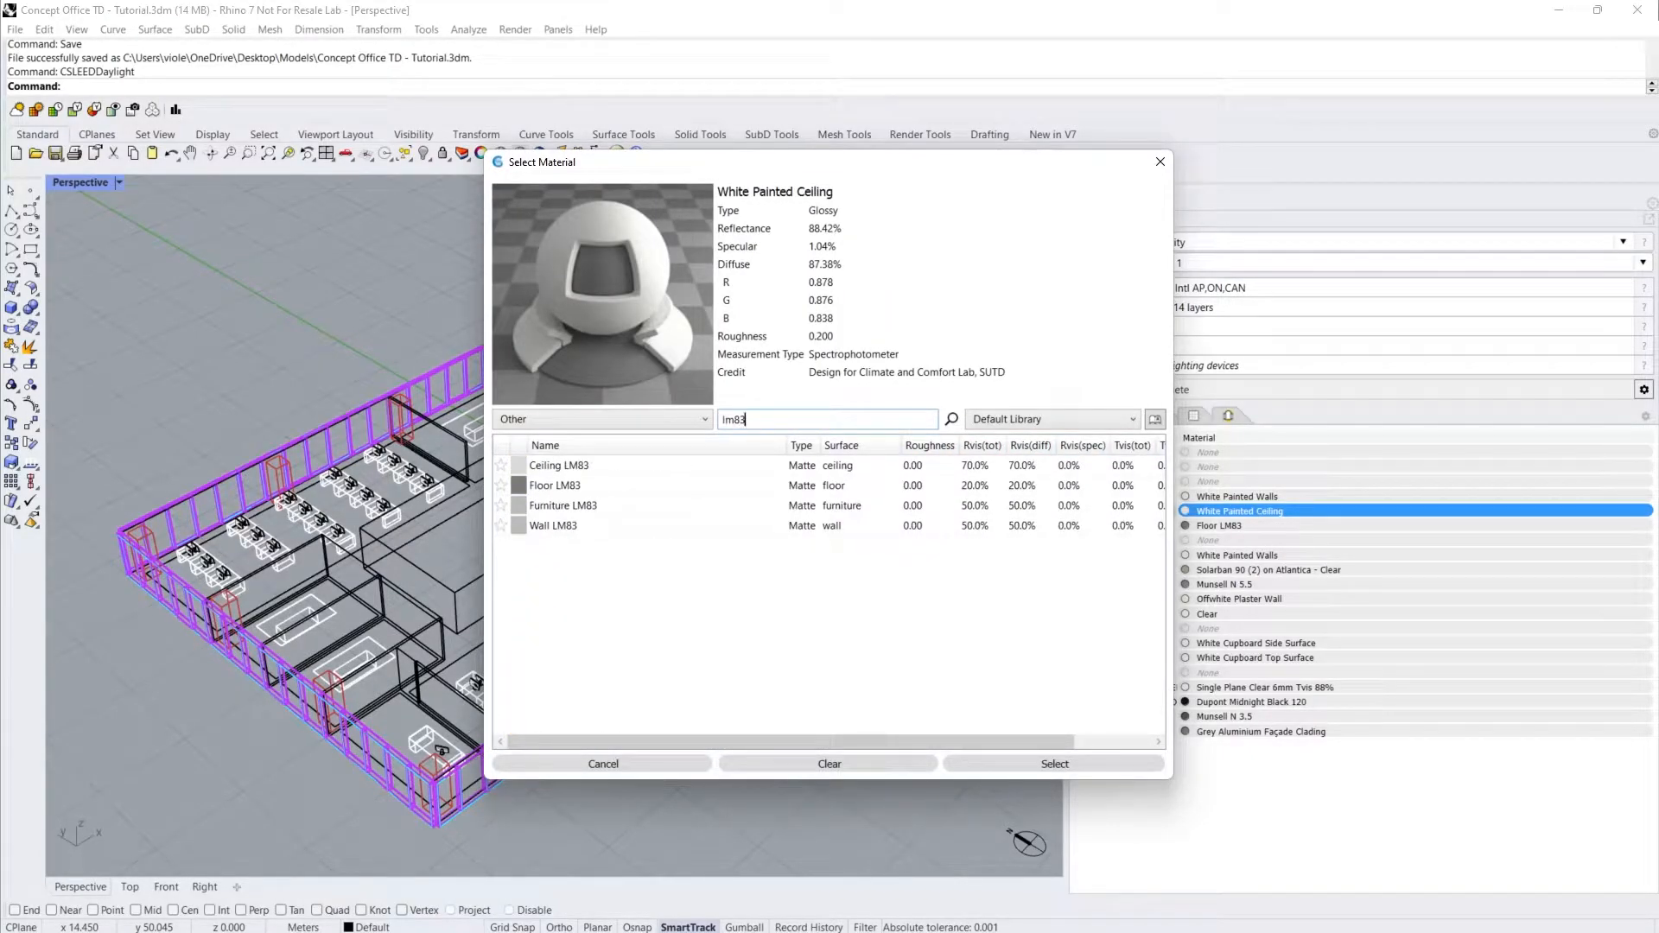
click(559, 466)
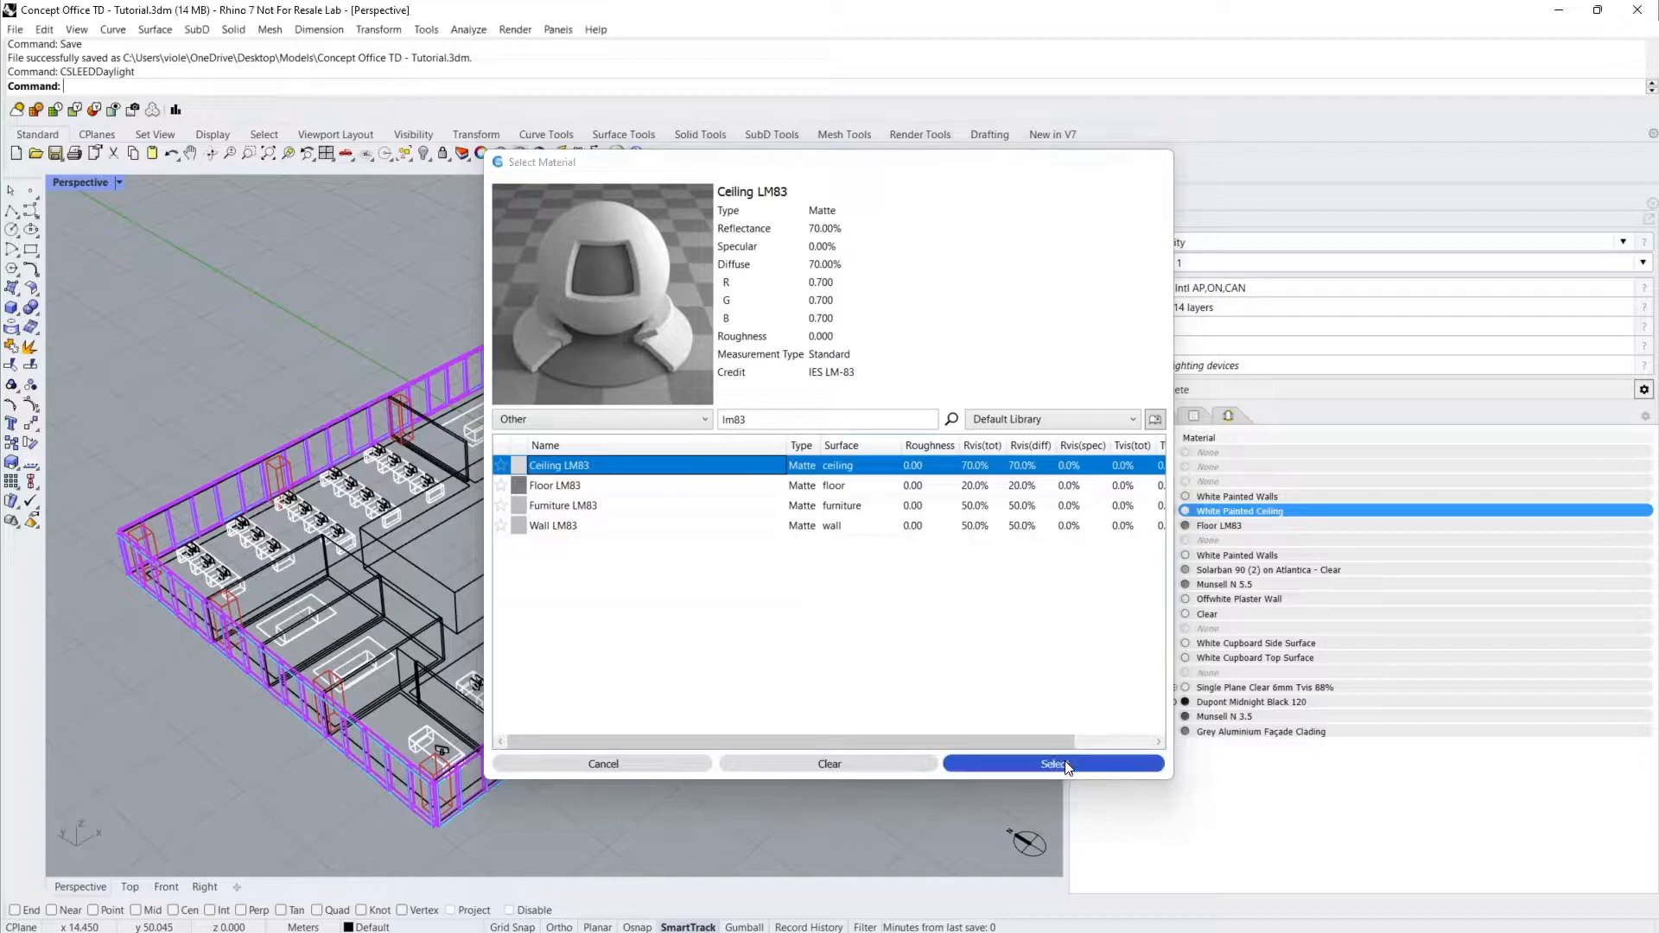
click(1052, 763)
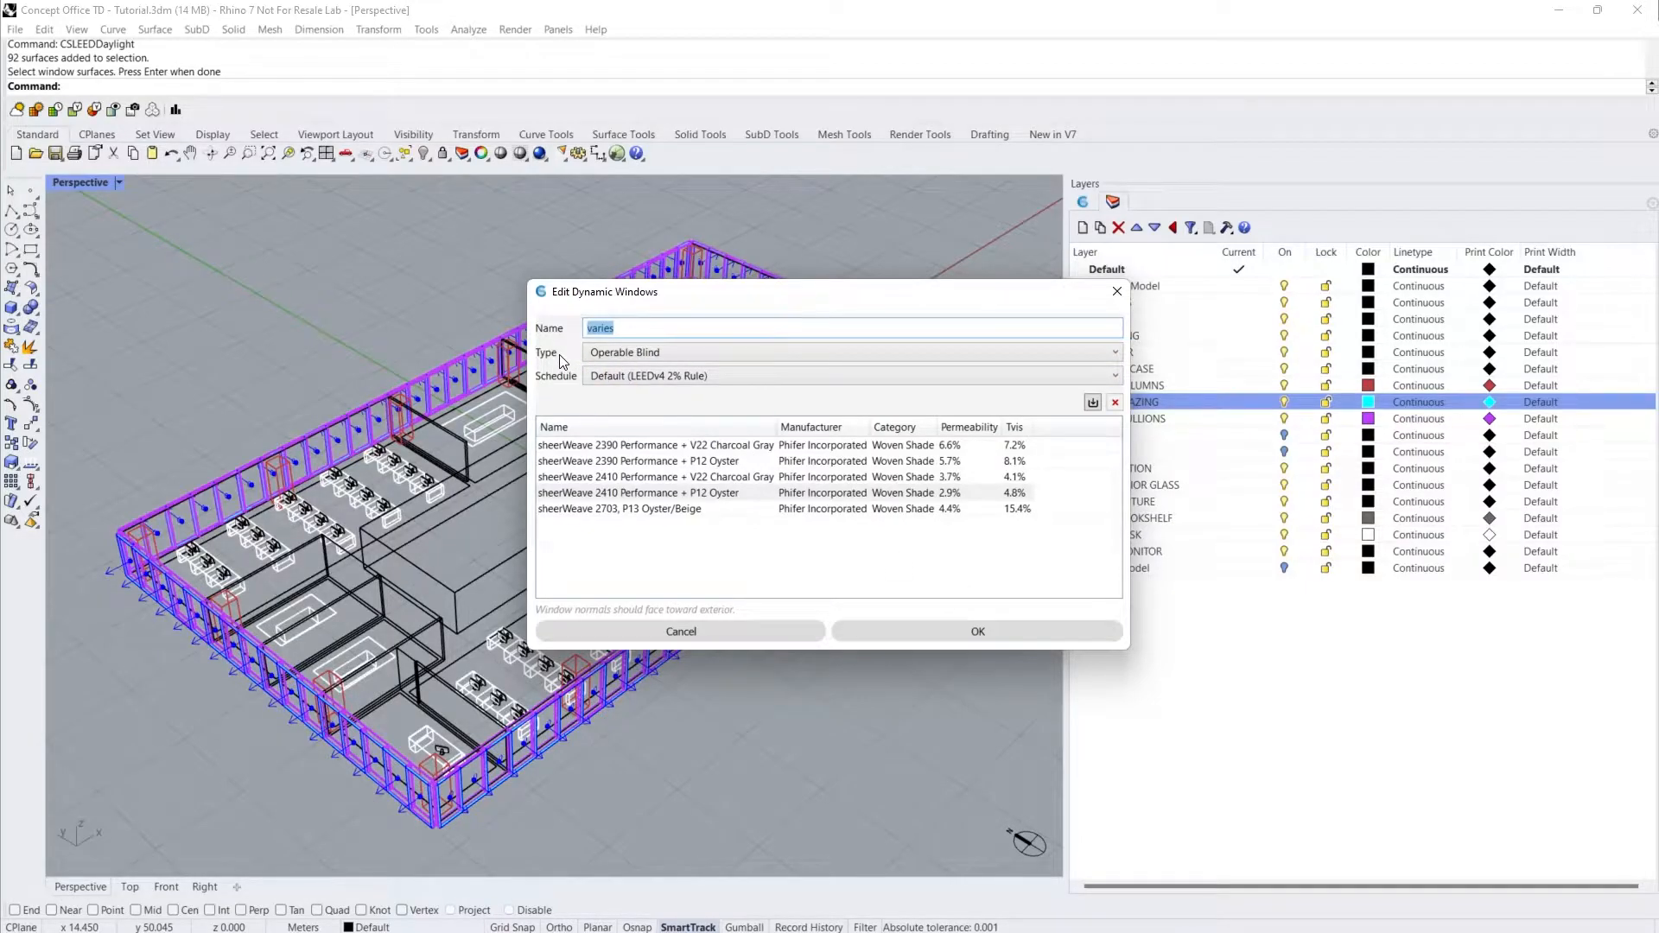
- Give all 92 windows sheerWeave 2703 blinds on the Default LEEDv4 2% Rule schedule
click(1112, 375)
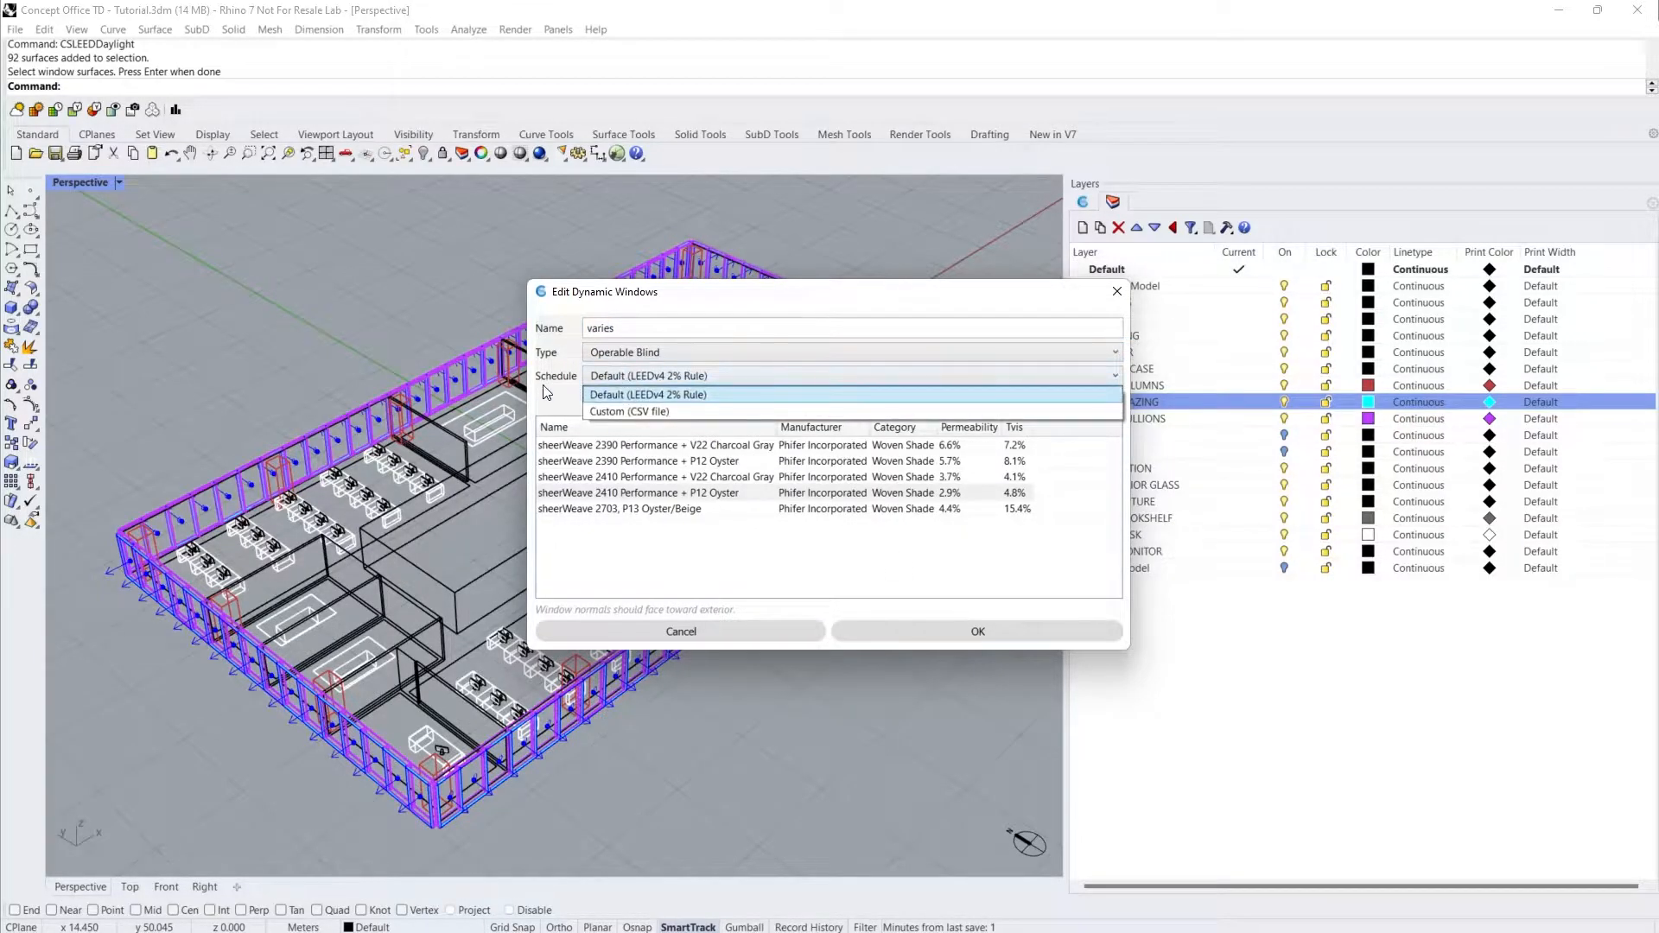
click(647, 394)
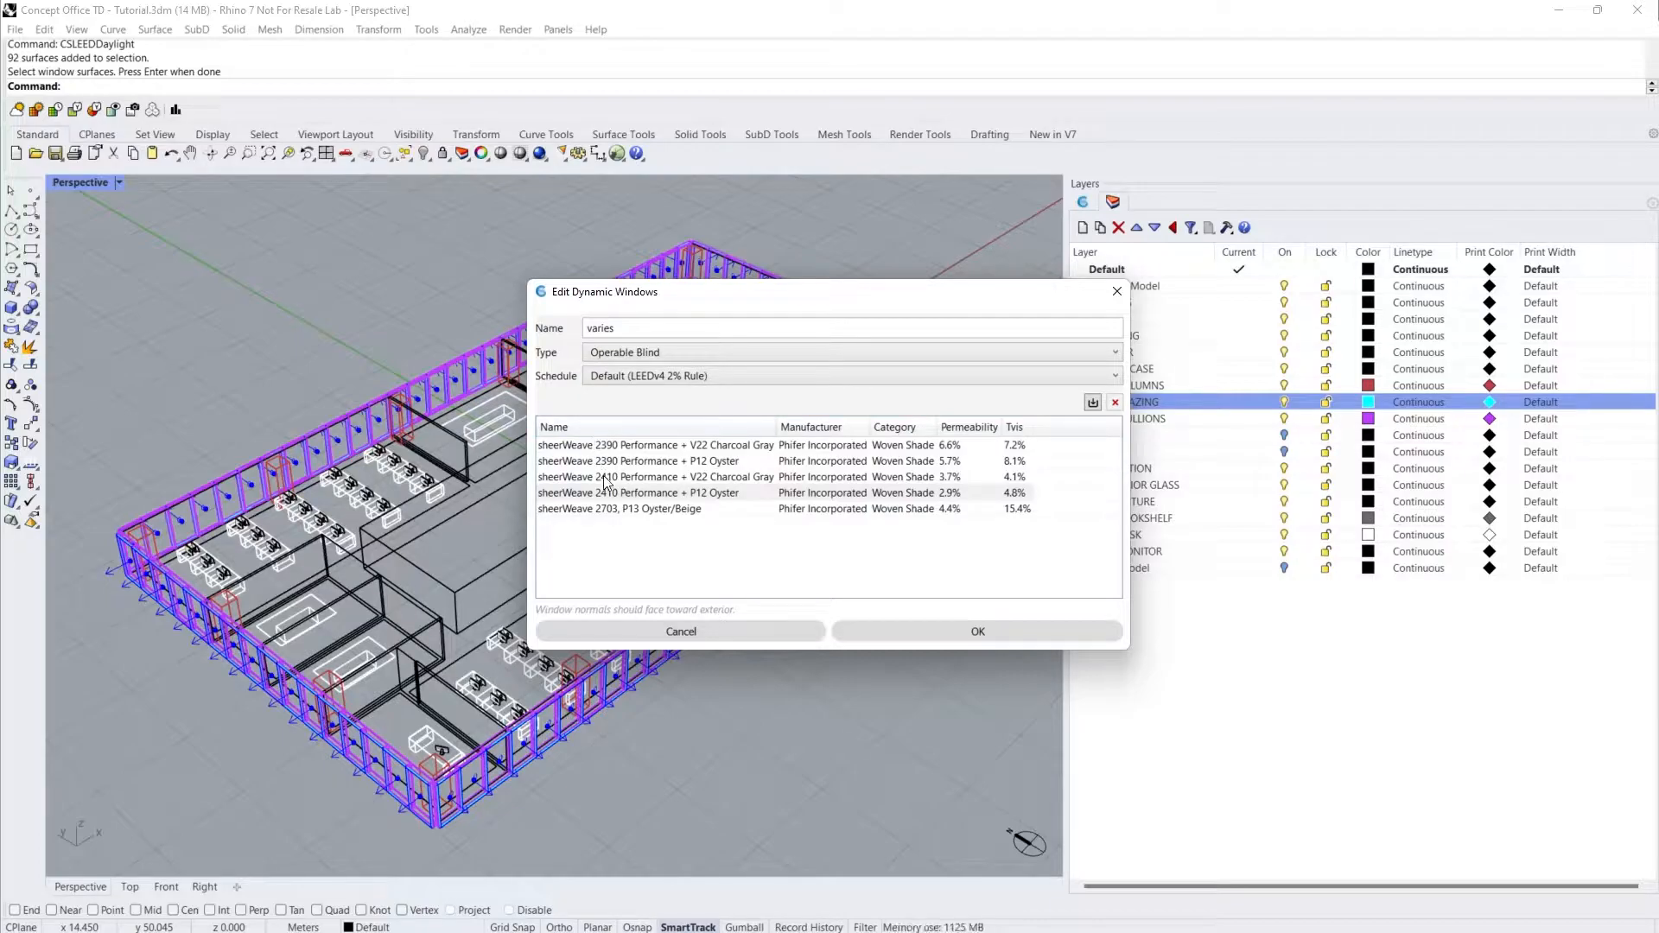
click(653, 509)
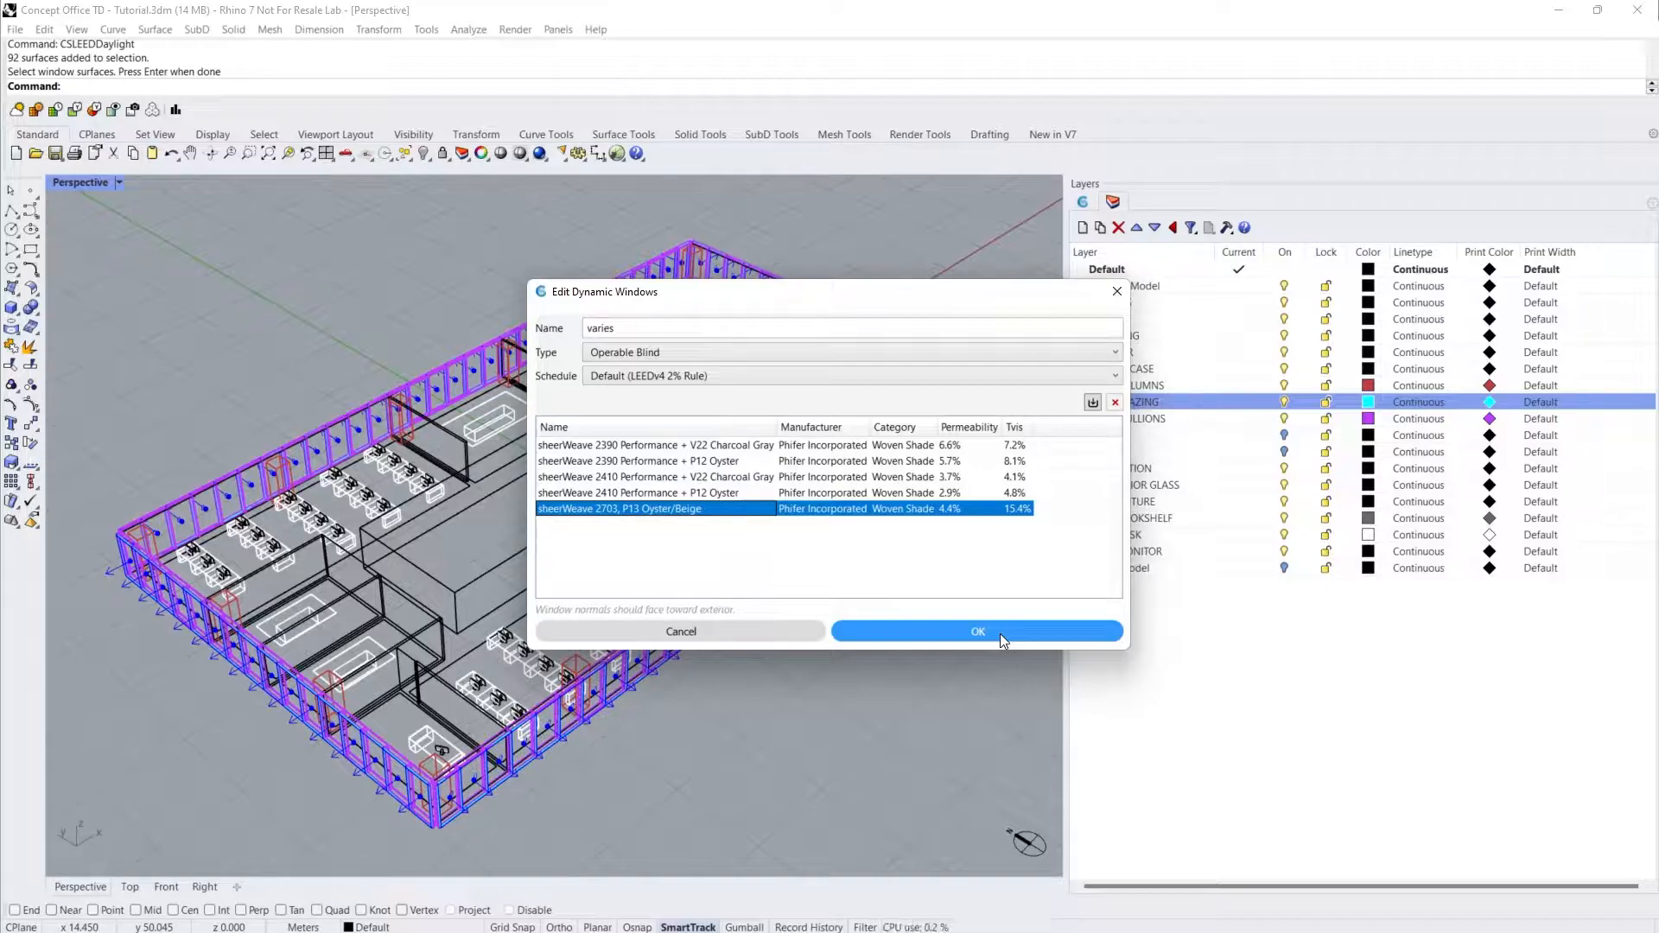
click(975, 631)
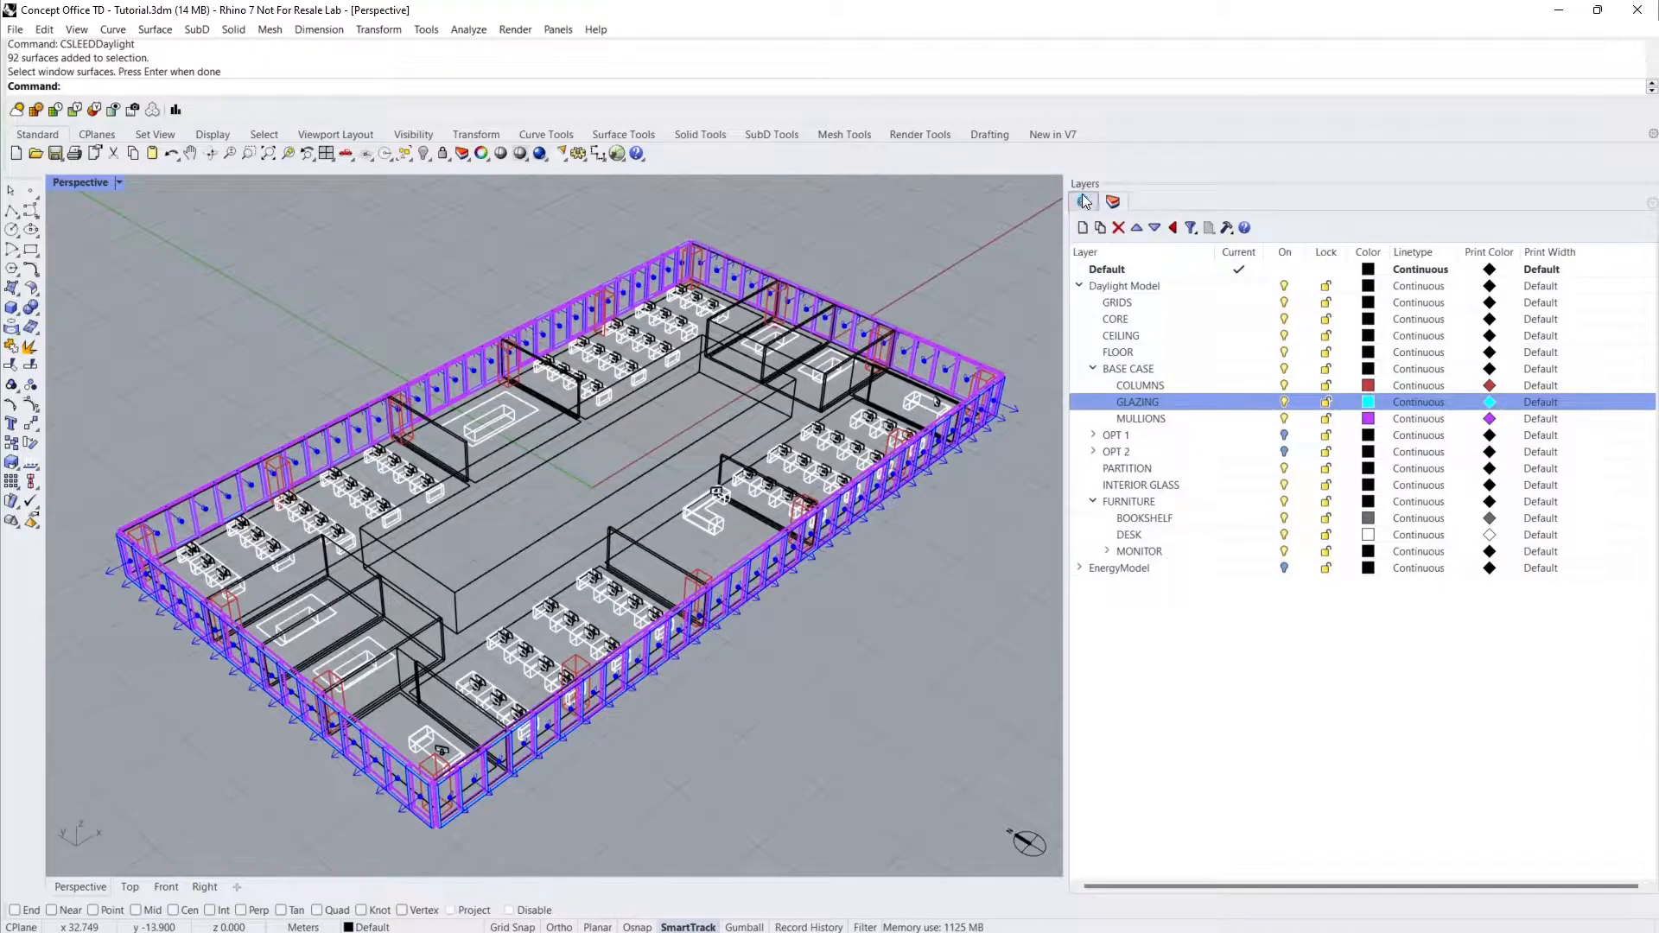
click(1081, 201)
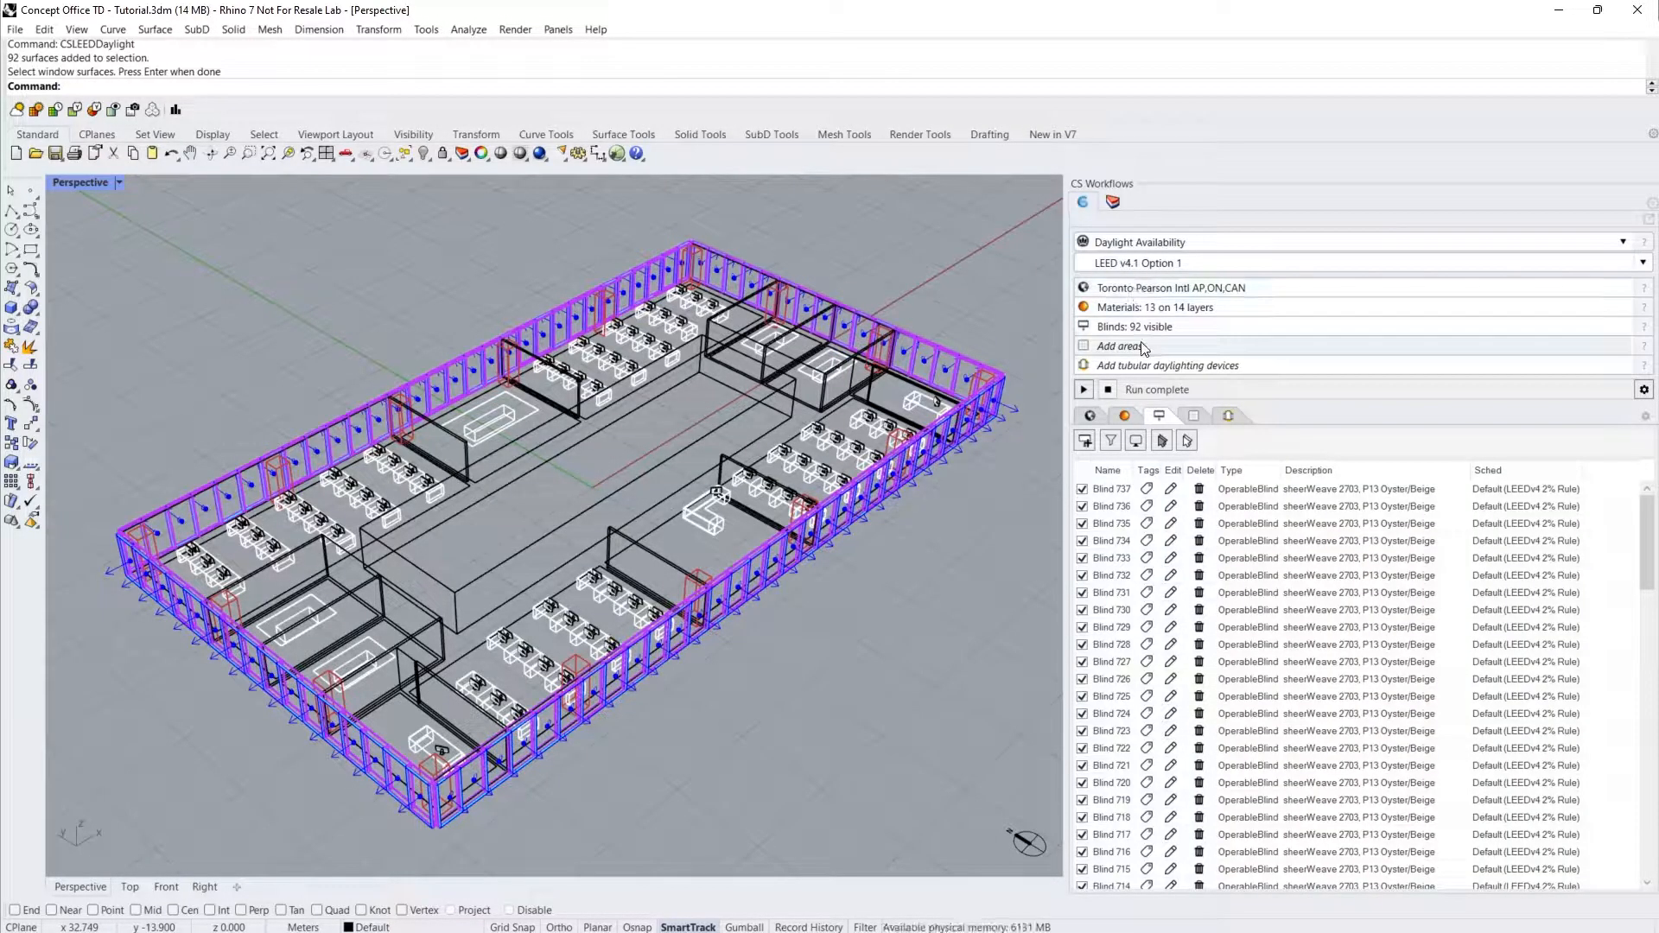
- Add the GRIDS floor surfaces as 12 occupied areas with 2184 sensors
click(1084, 439)
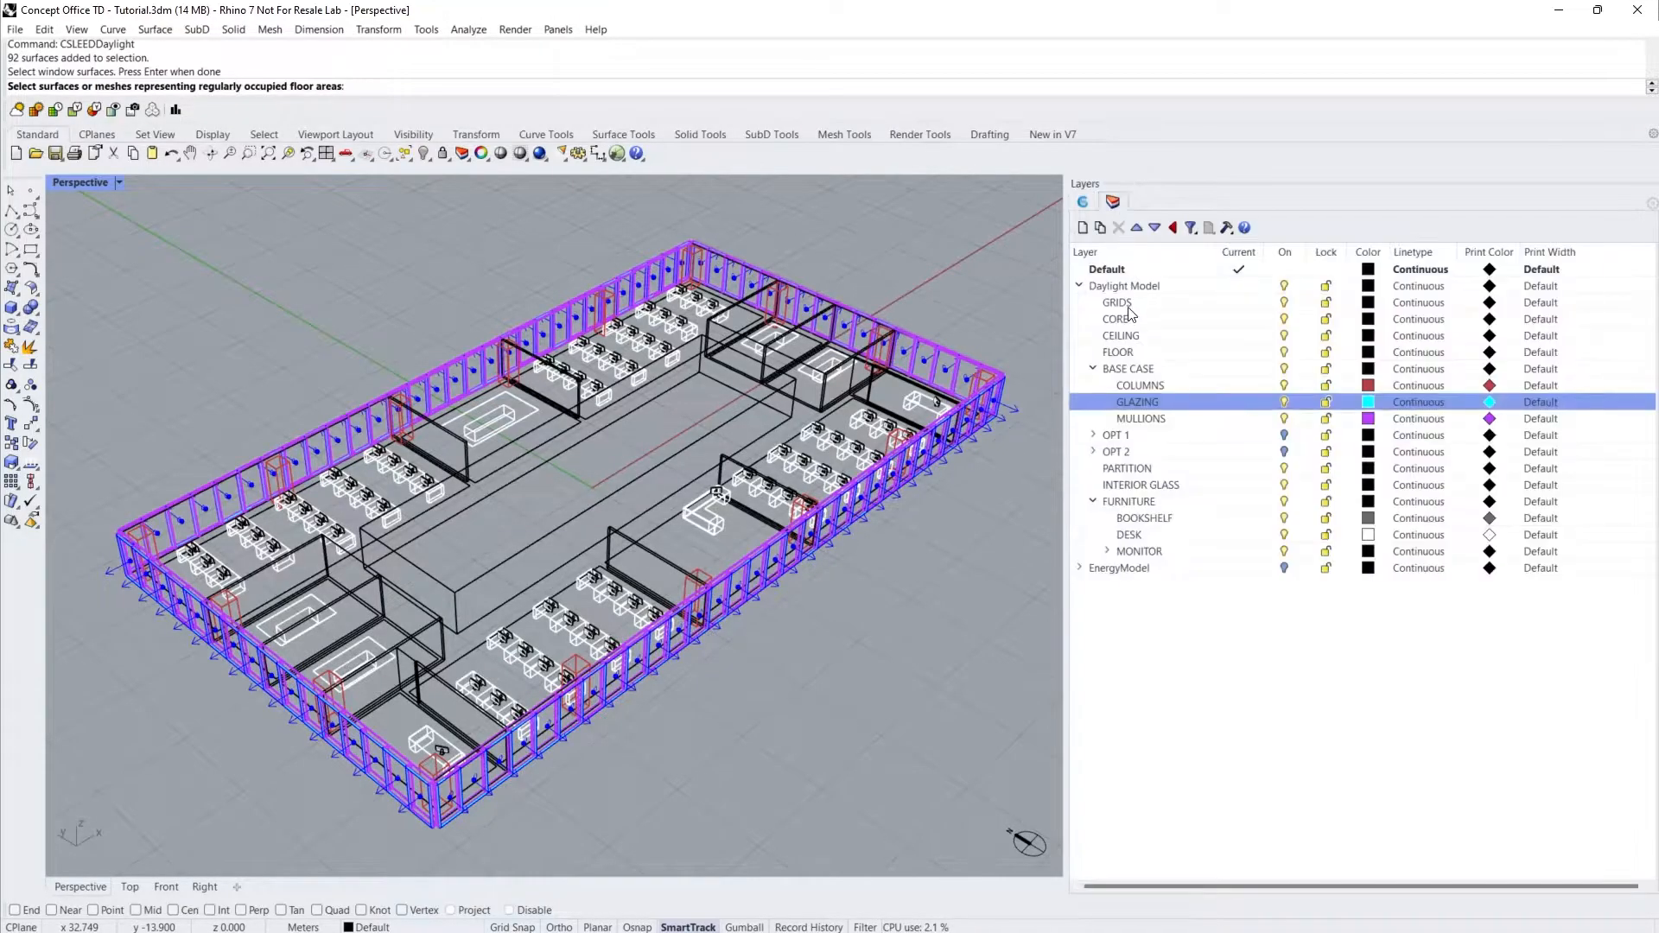
click(1117, 303)
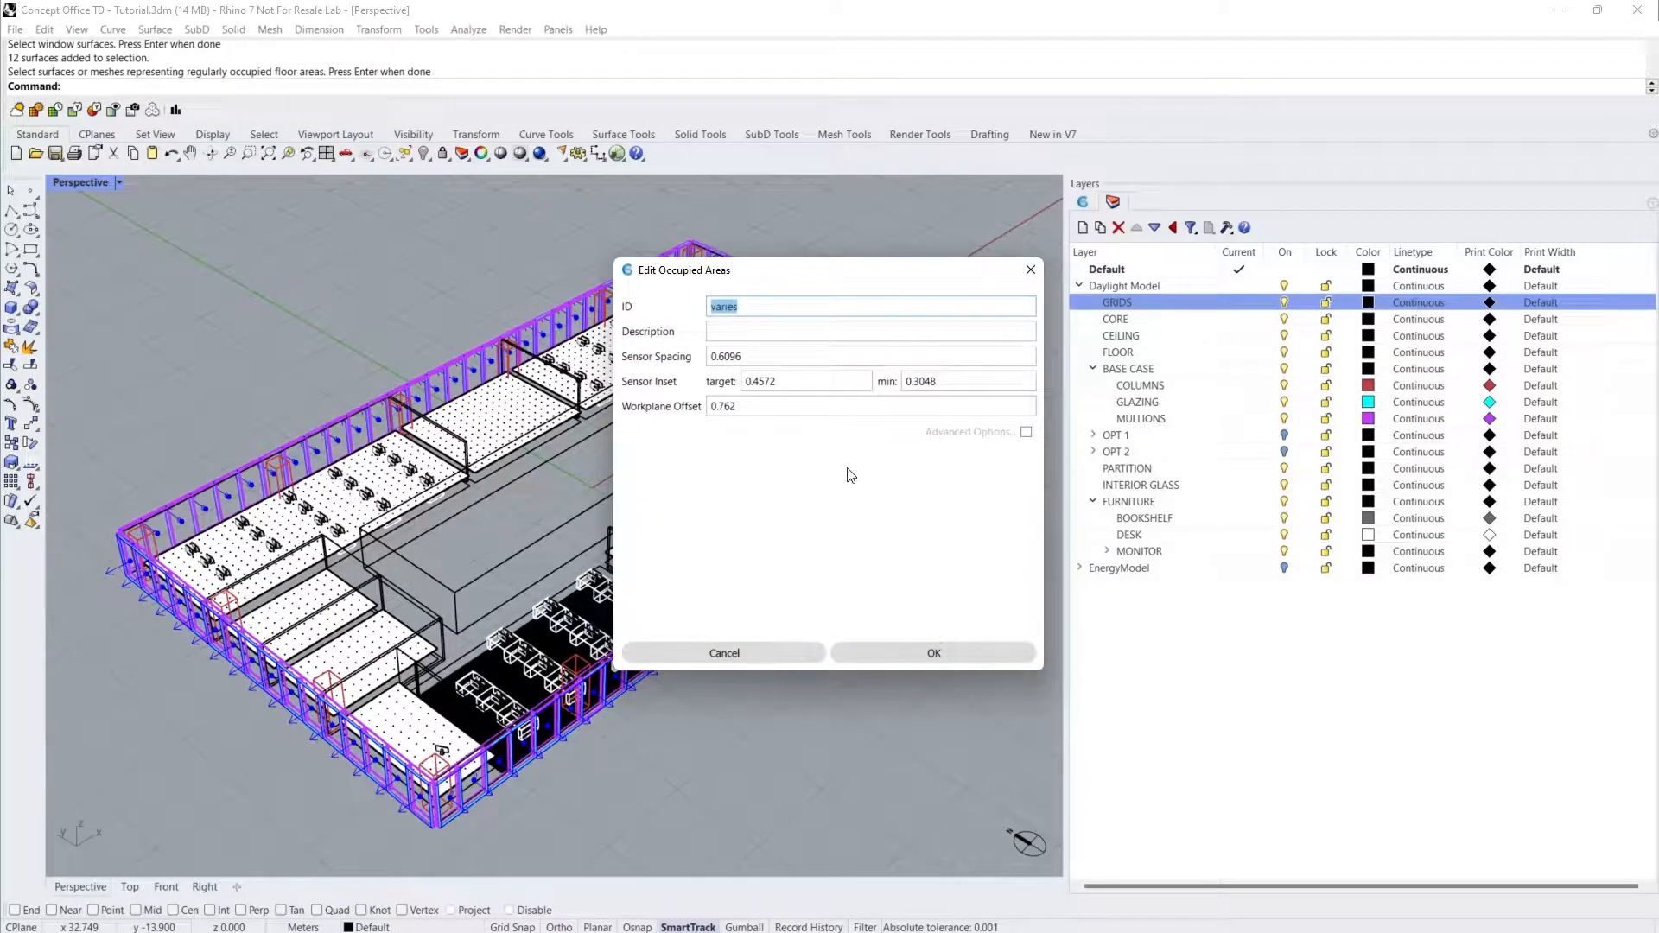
click(933, 654)
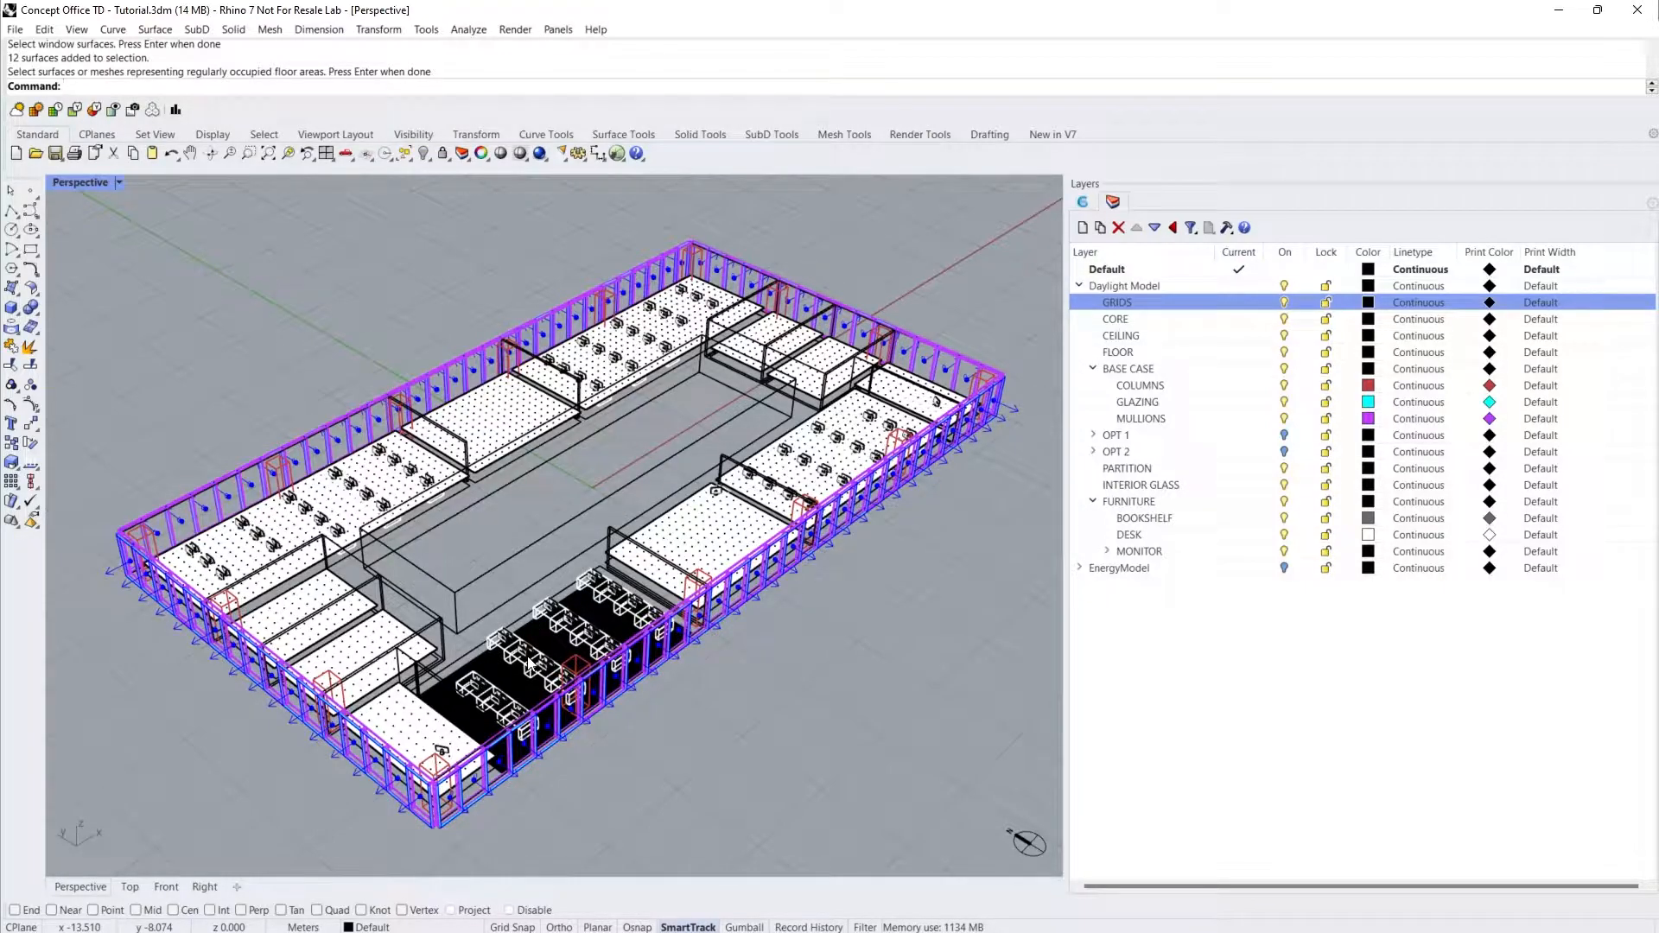
- Flip the dark, inverted grid surface so it faces upward
click(529, 661)
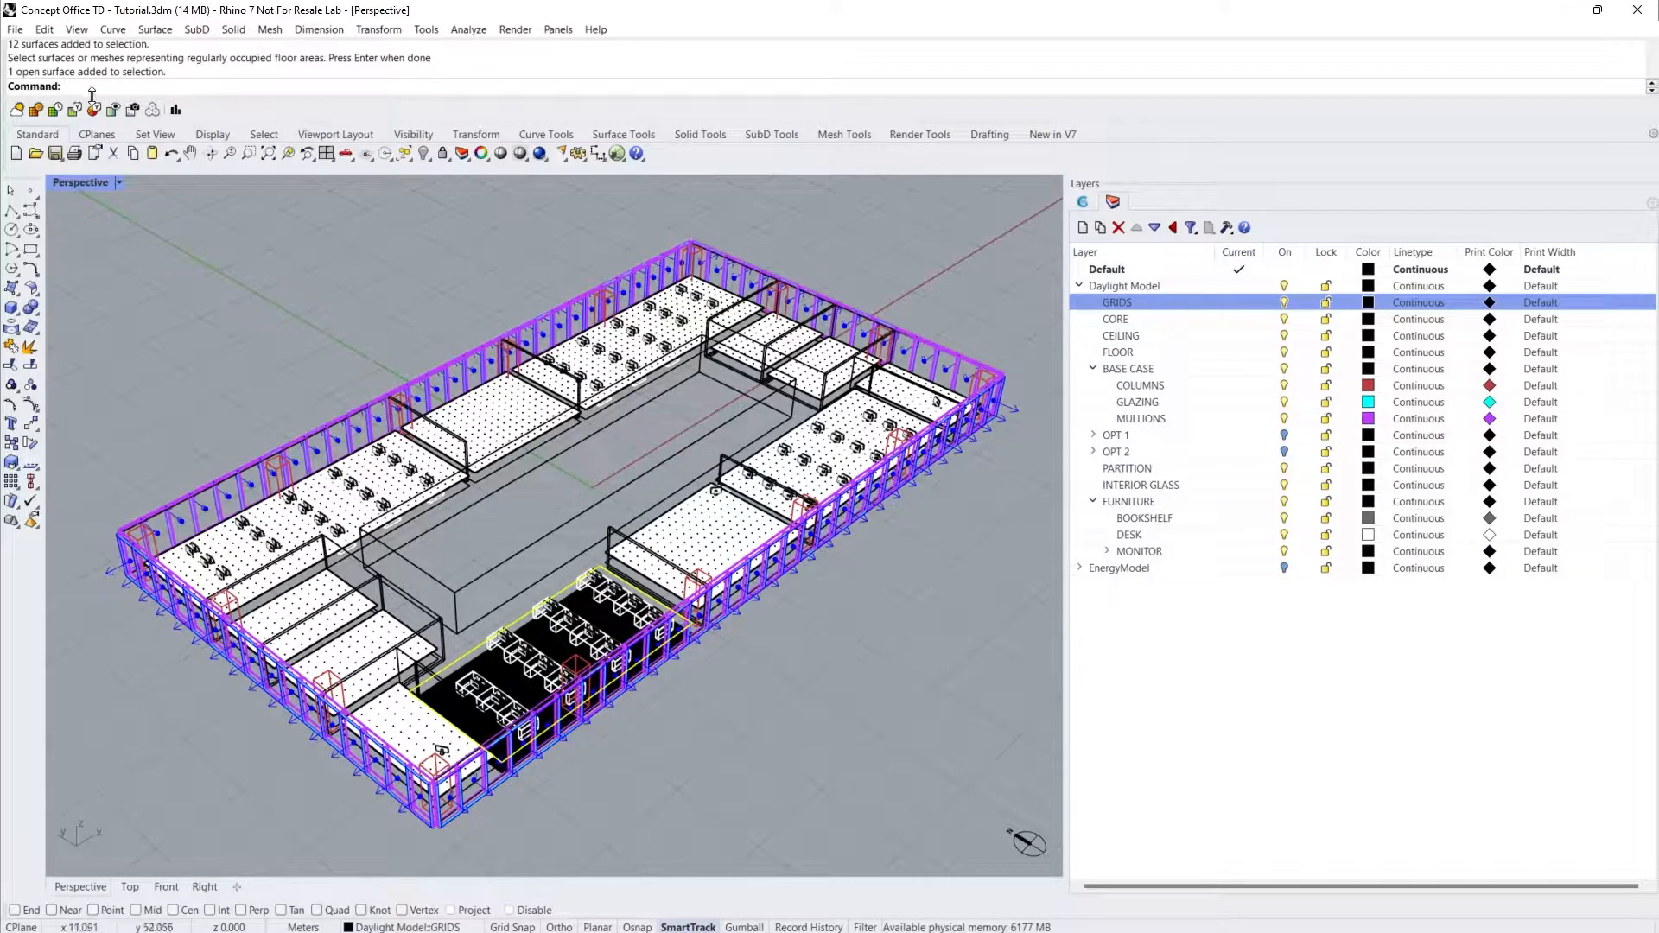
text(Dir)
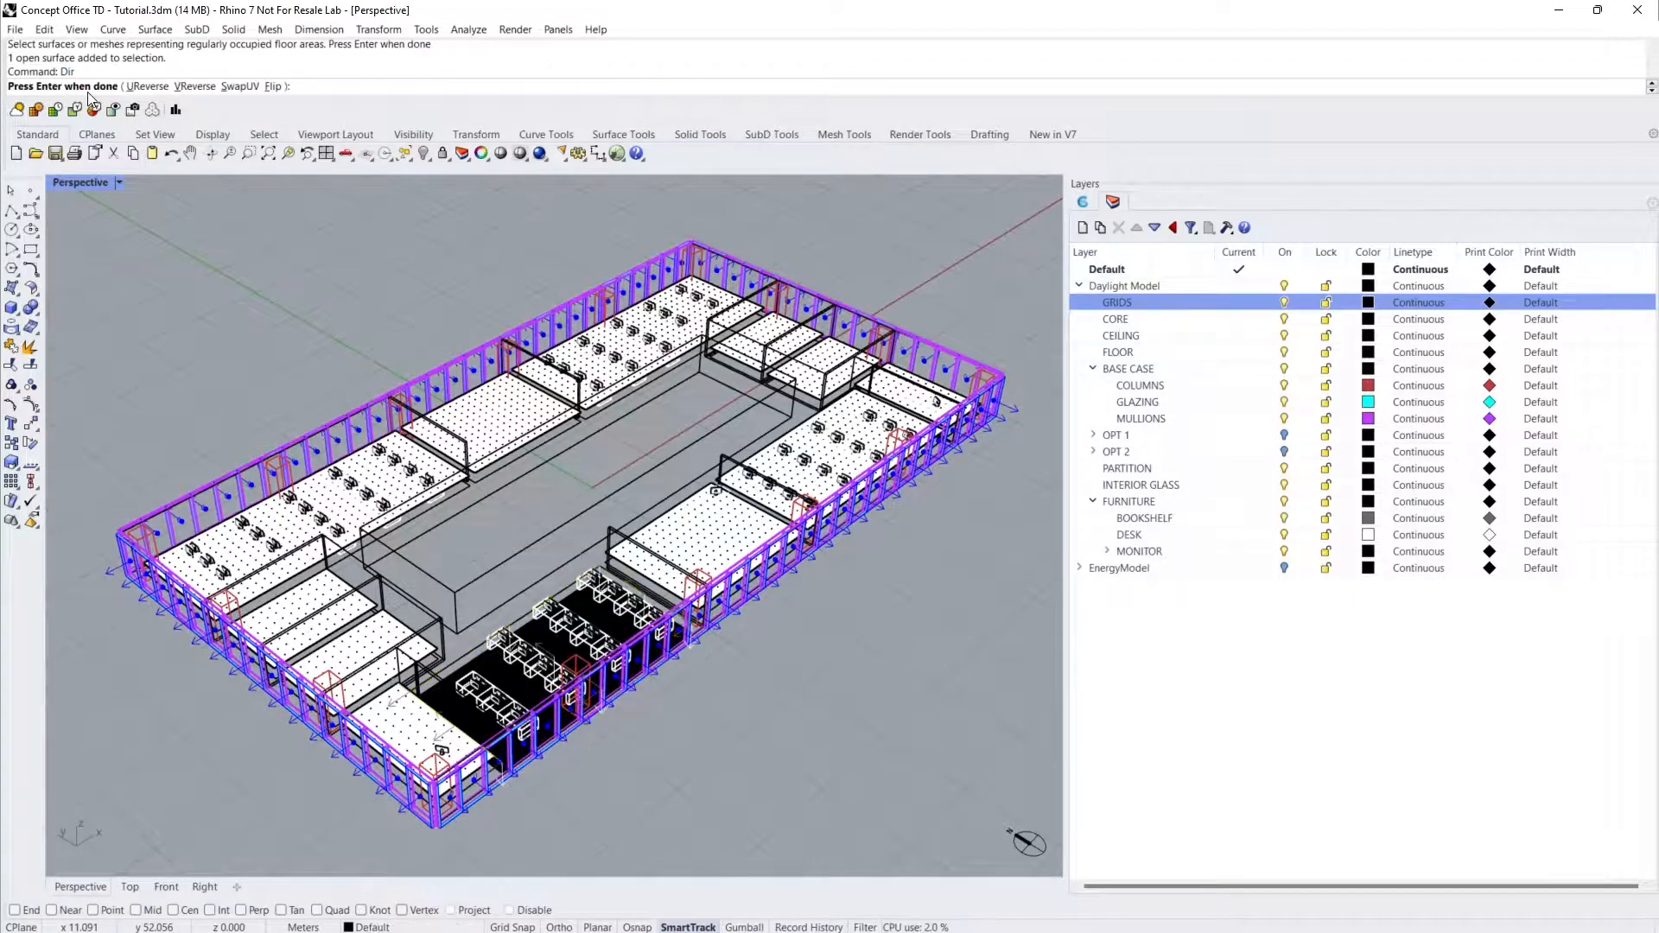
click(267, 85)
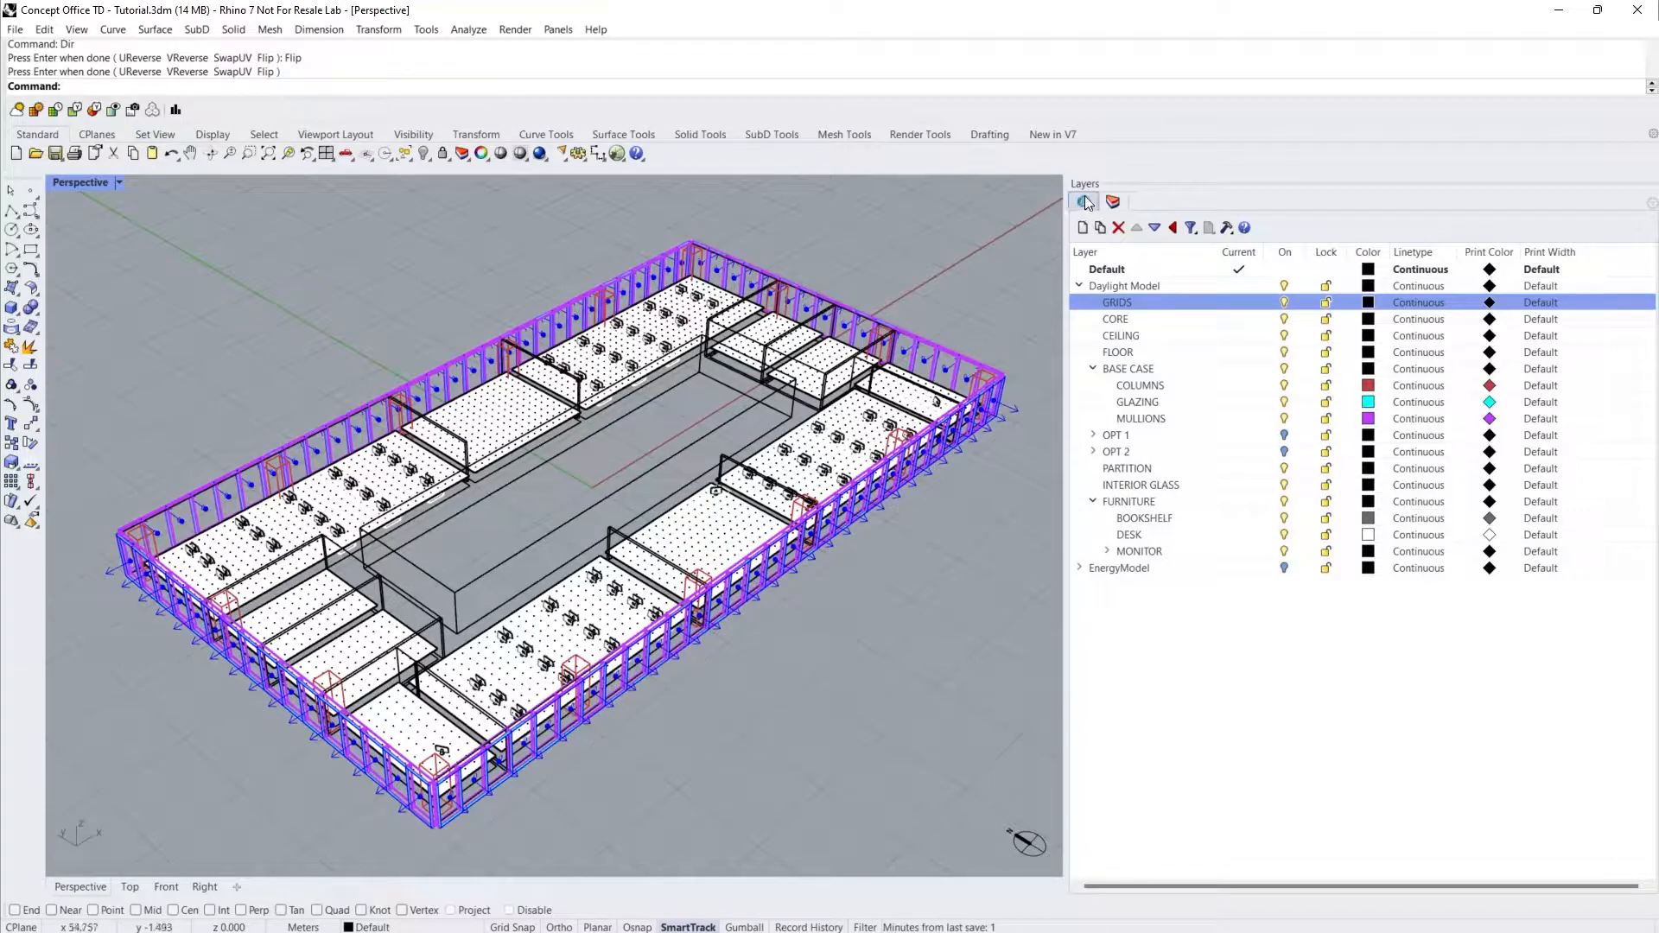
click(1083, 202)
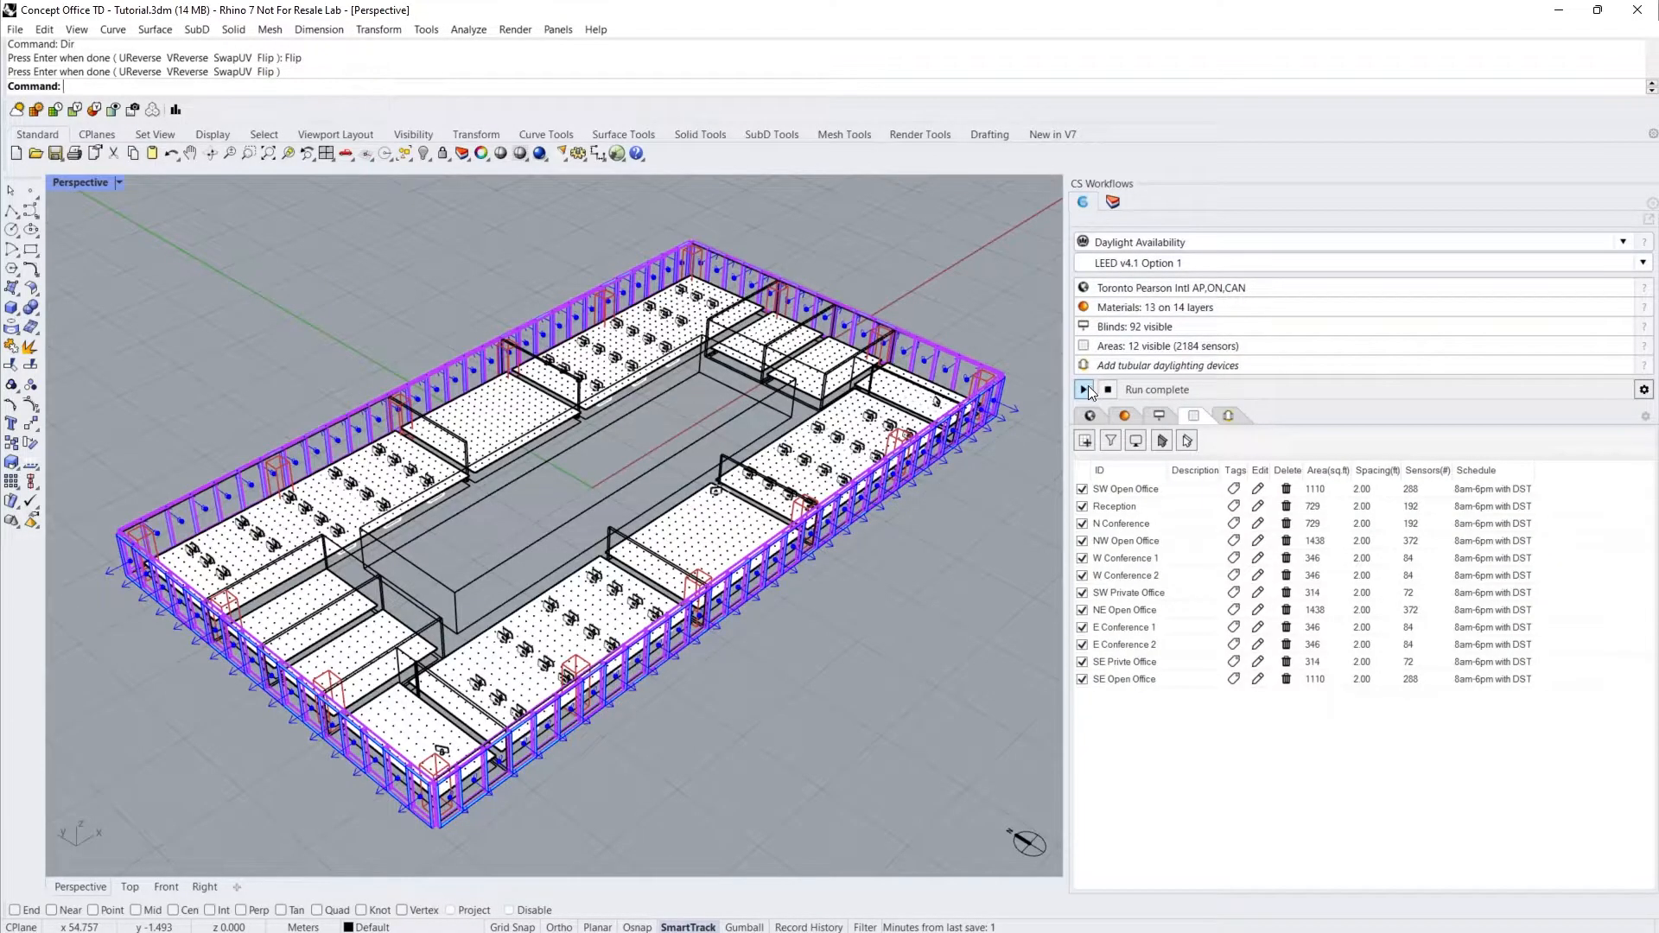
- Run the daylight simulation and view results: 75.1% sDA, 27.7% ASE, 3 credits
click(1081, 390)
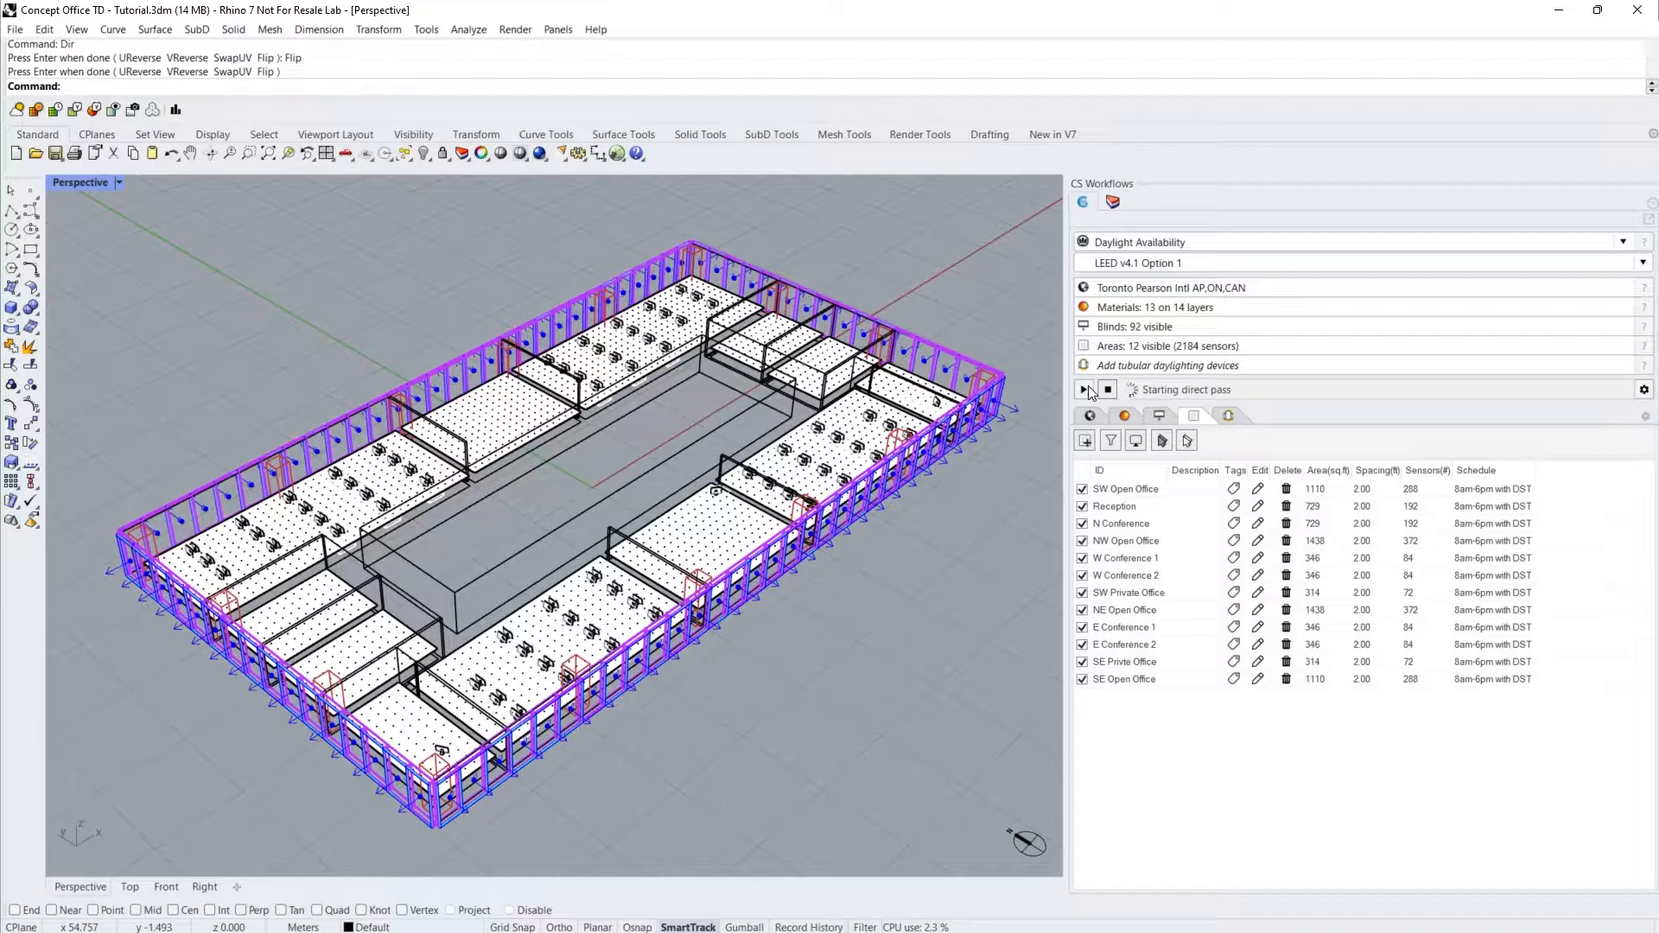
click(1082, 390)
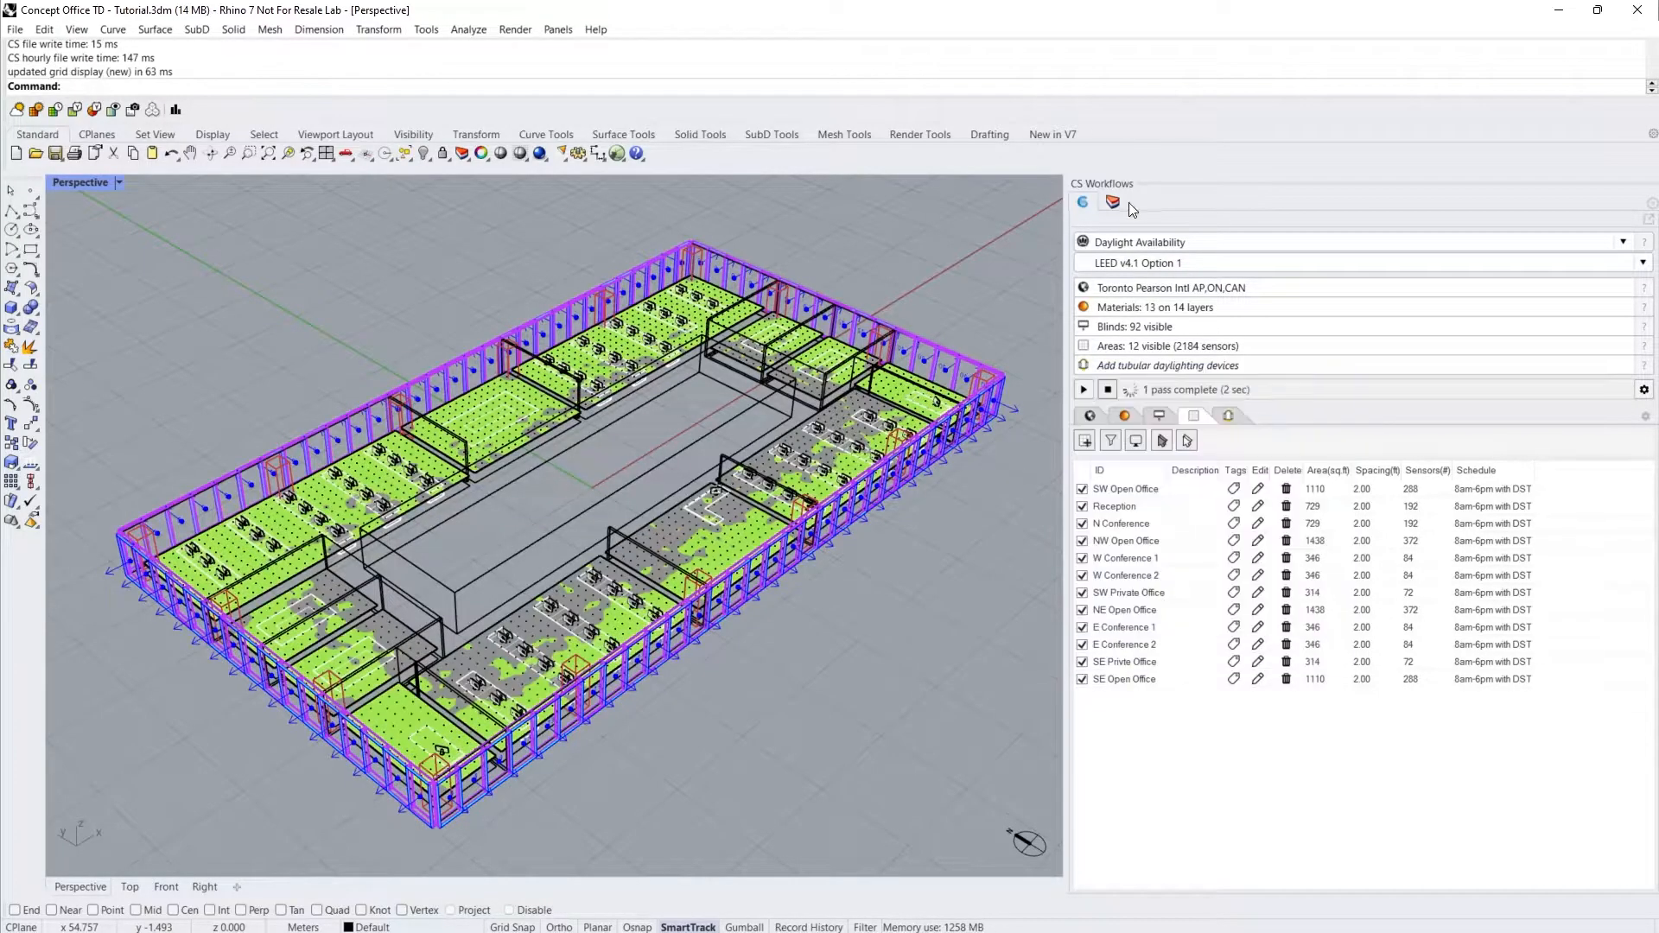
click(1112, 202)
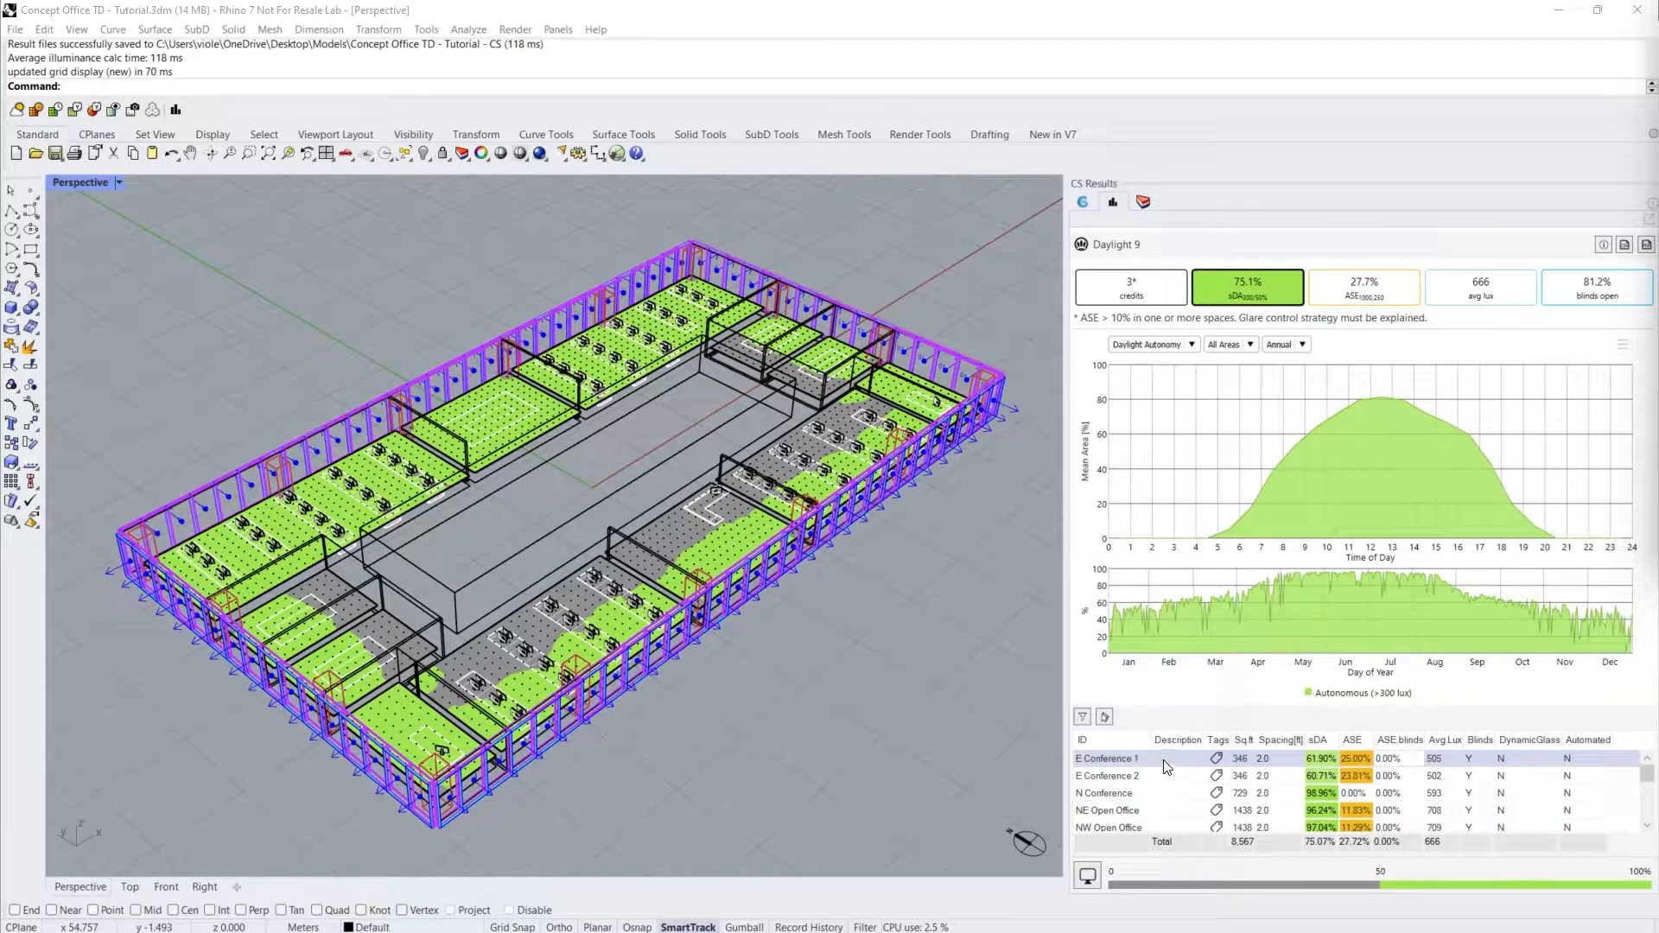
click(1107, 776)
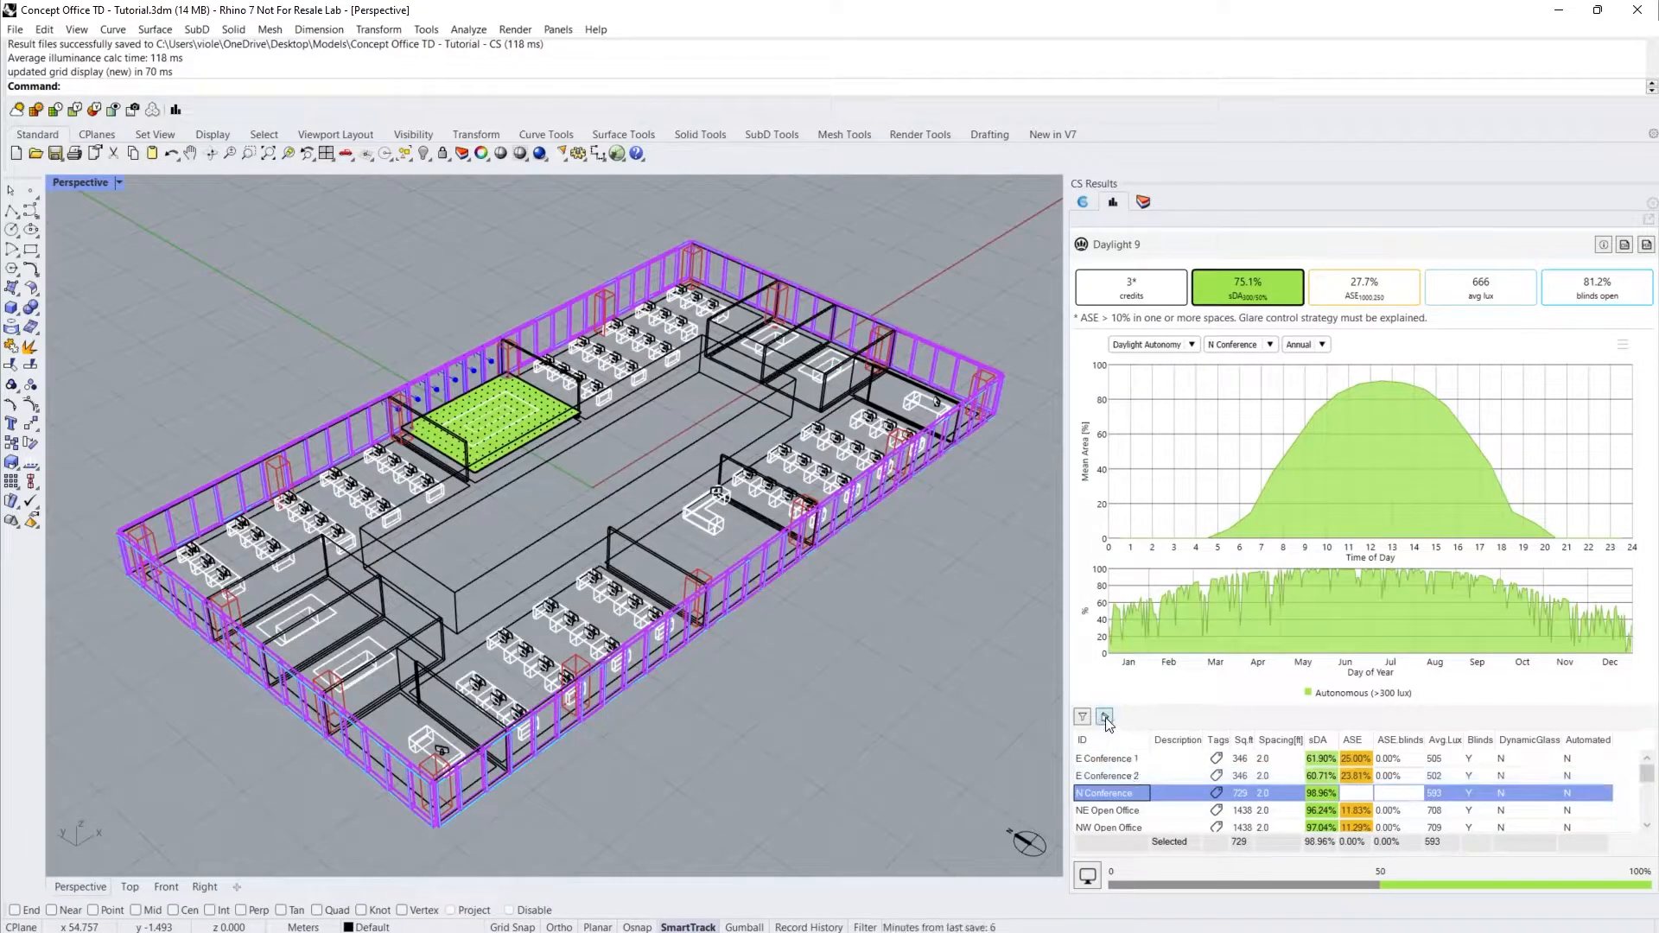
click(1227, 344)
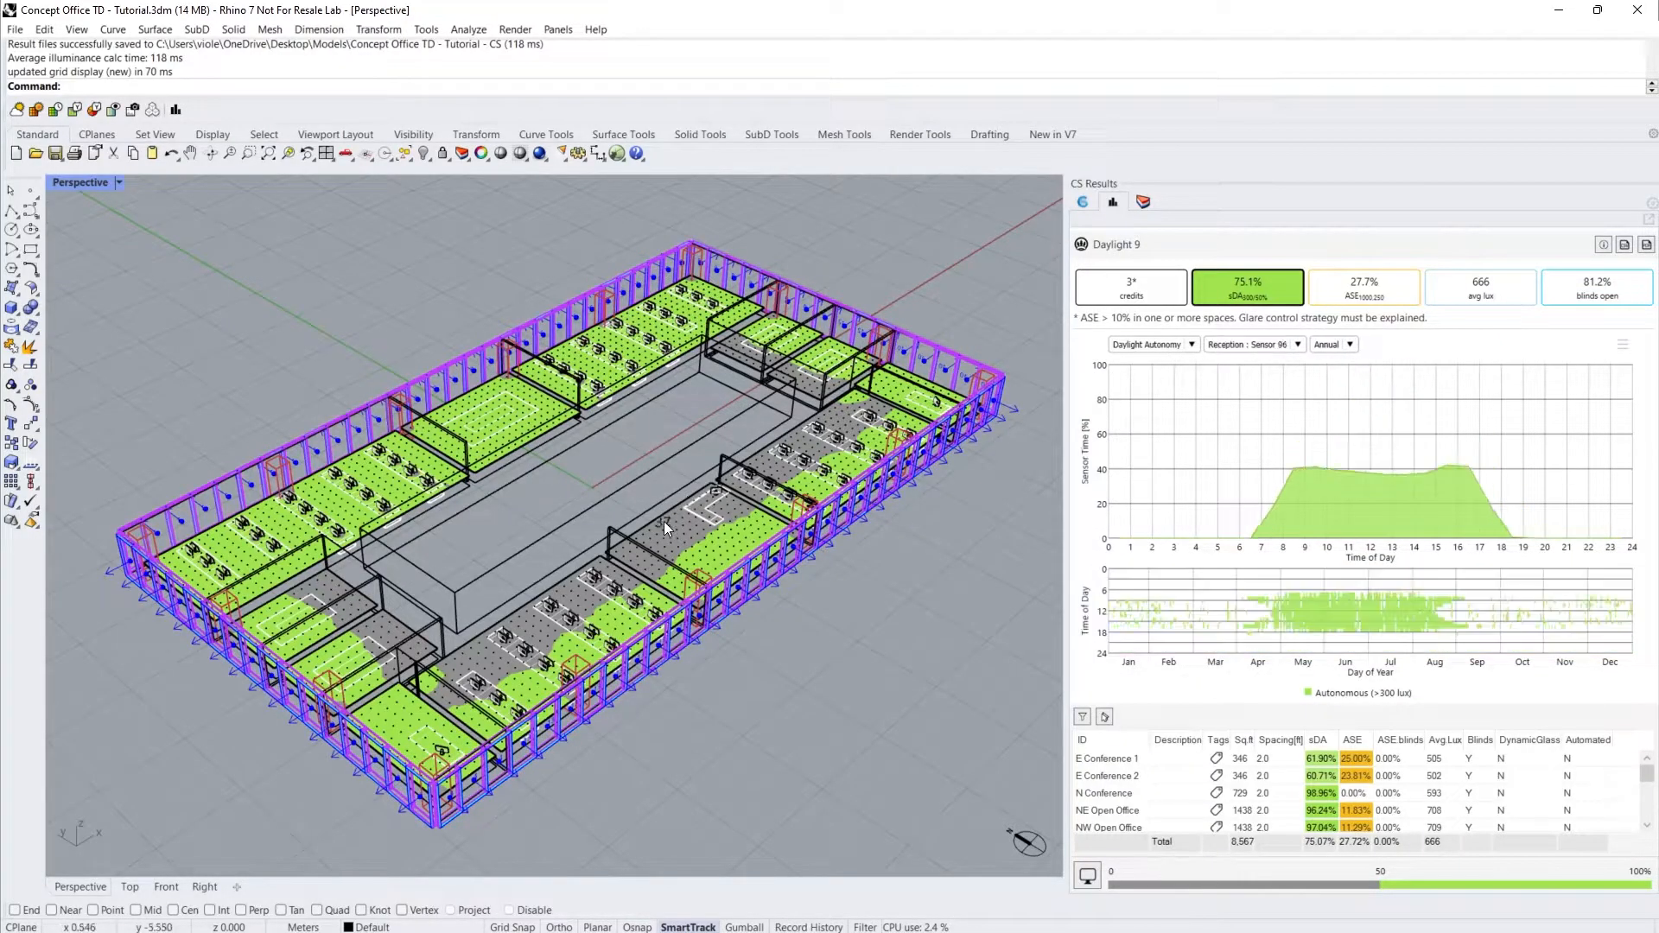
click(1253, 344)
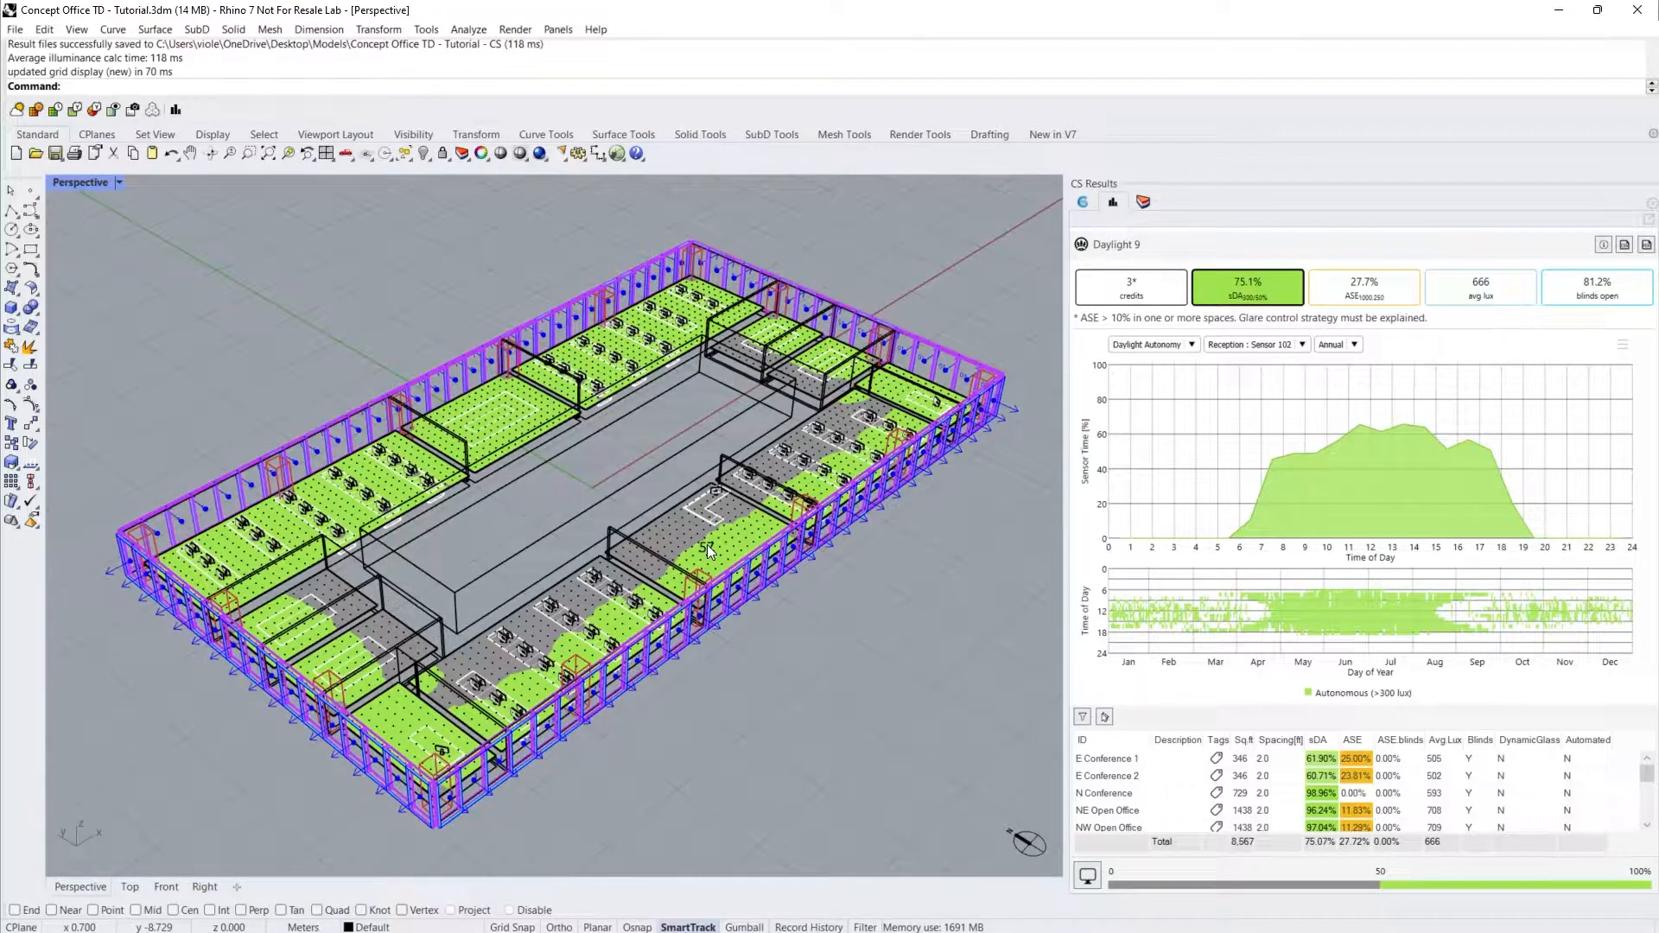
click(1252, 344)
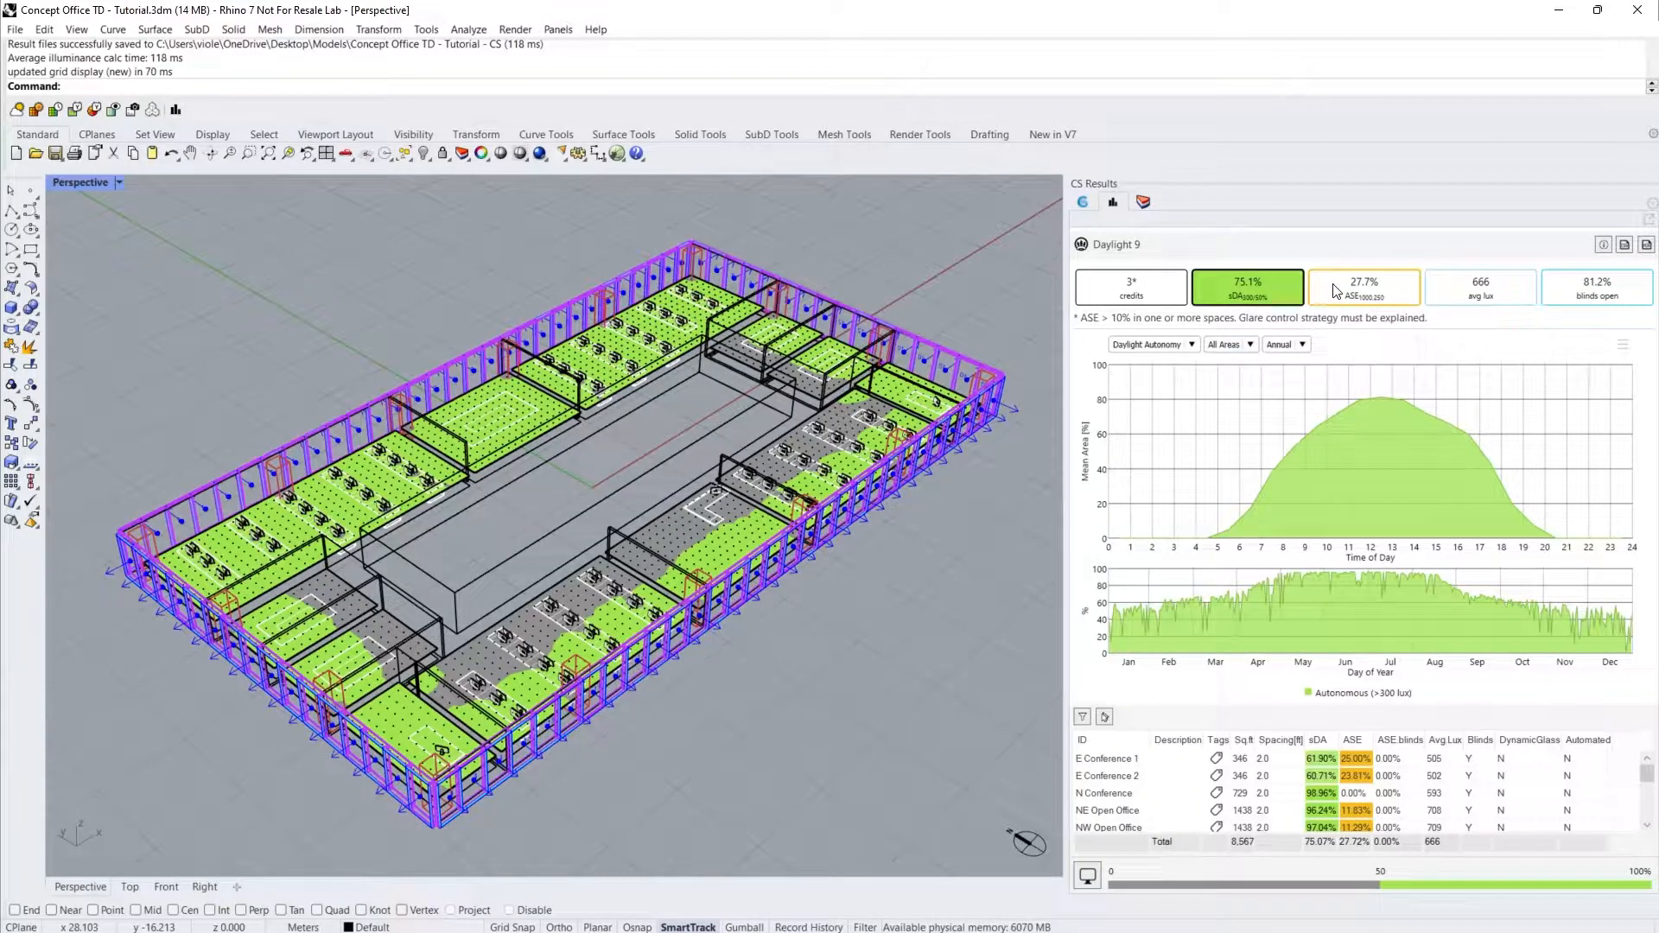
- Display the ASE results and a Reception sensor's sunlight exposure graph
click(1364, 288)
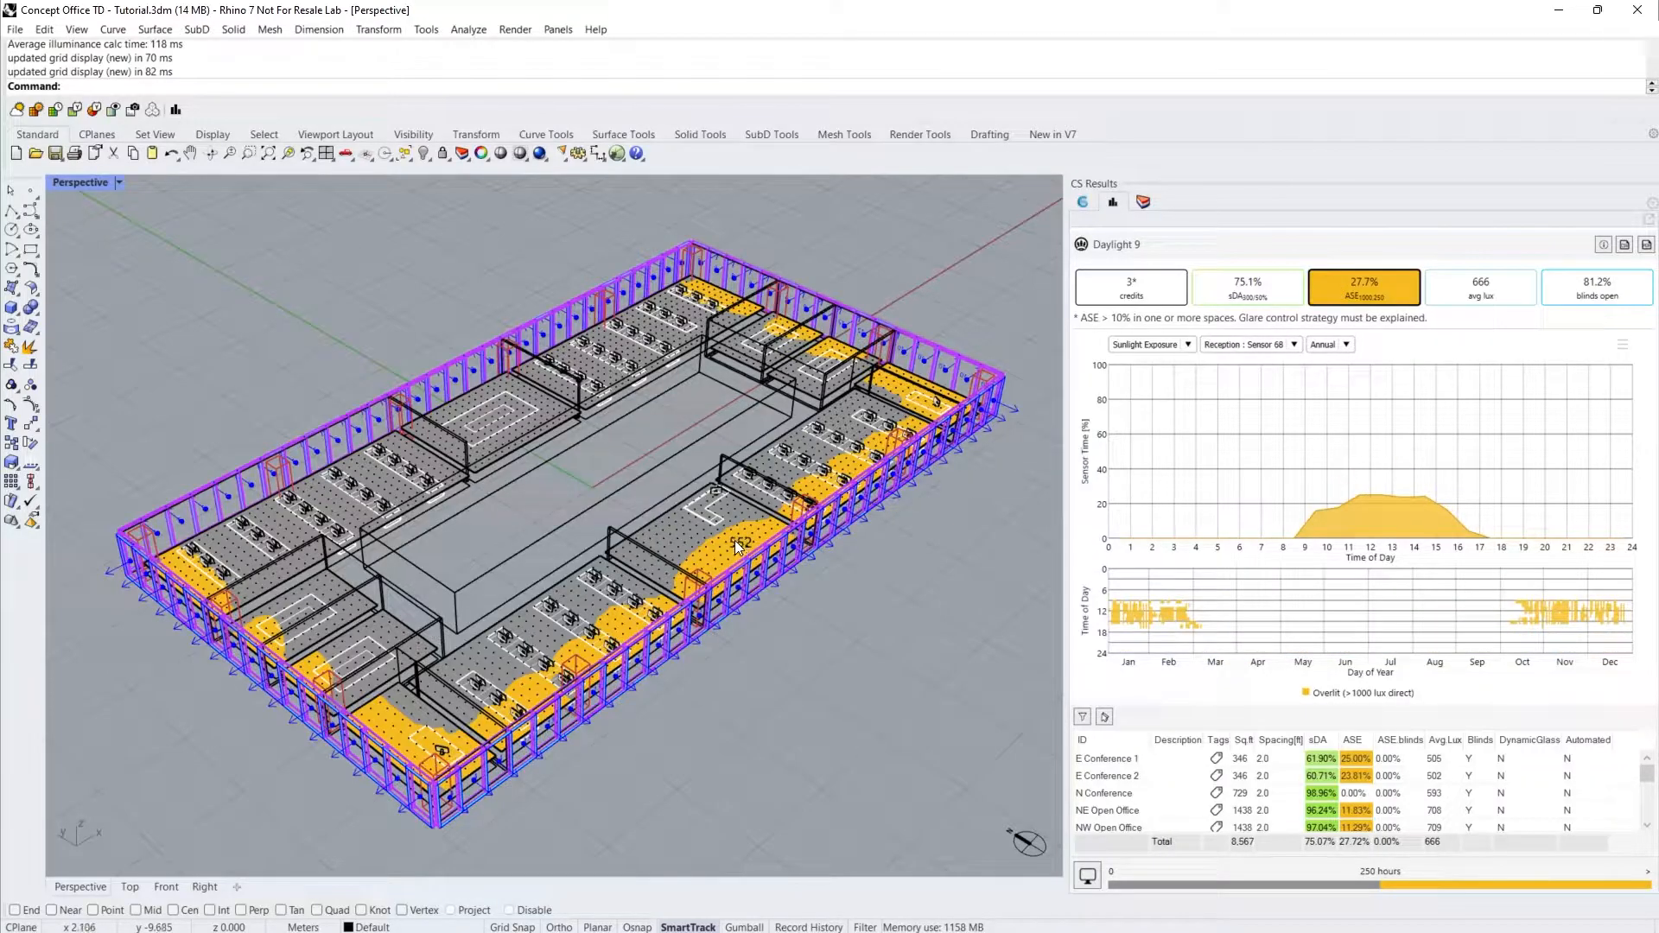
click(1249, 344)
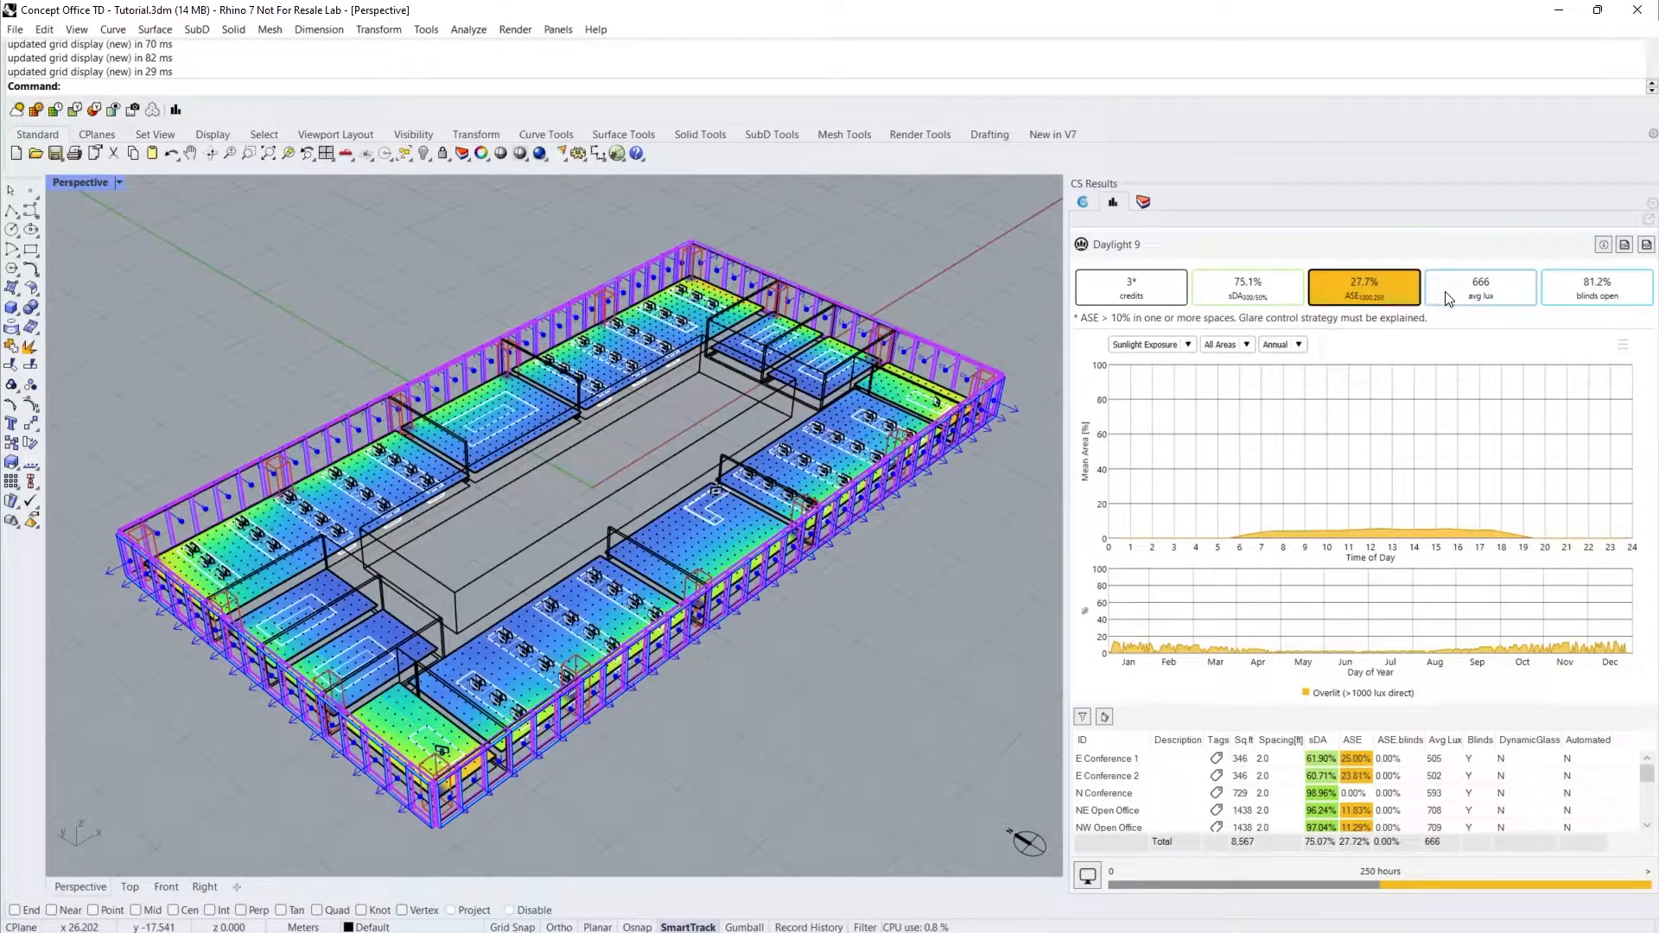
- Review blinds-open and average illuminance results, including a Reception sensor
click(1596, 288)
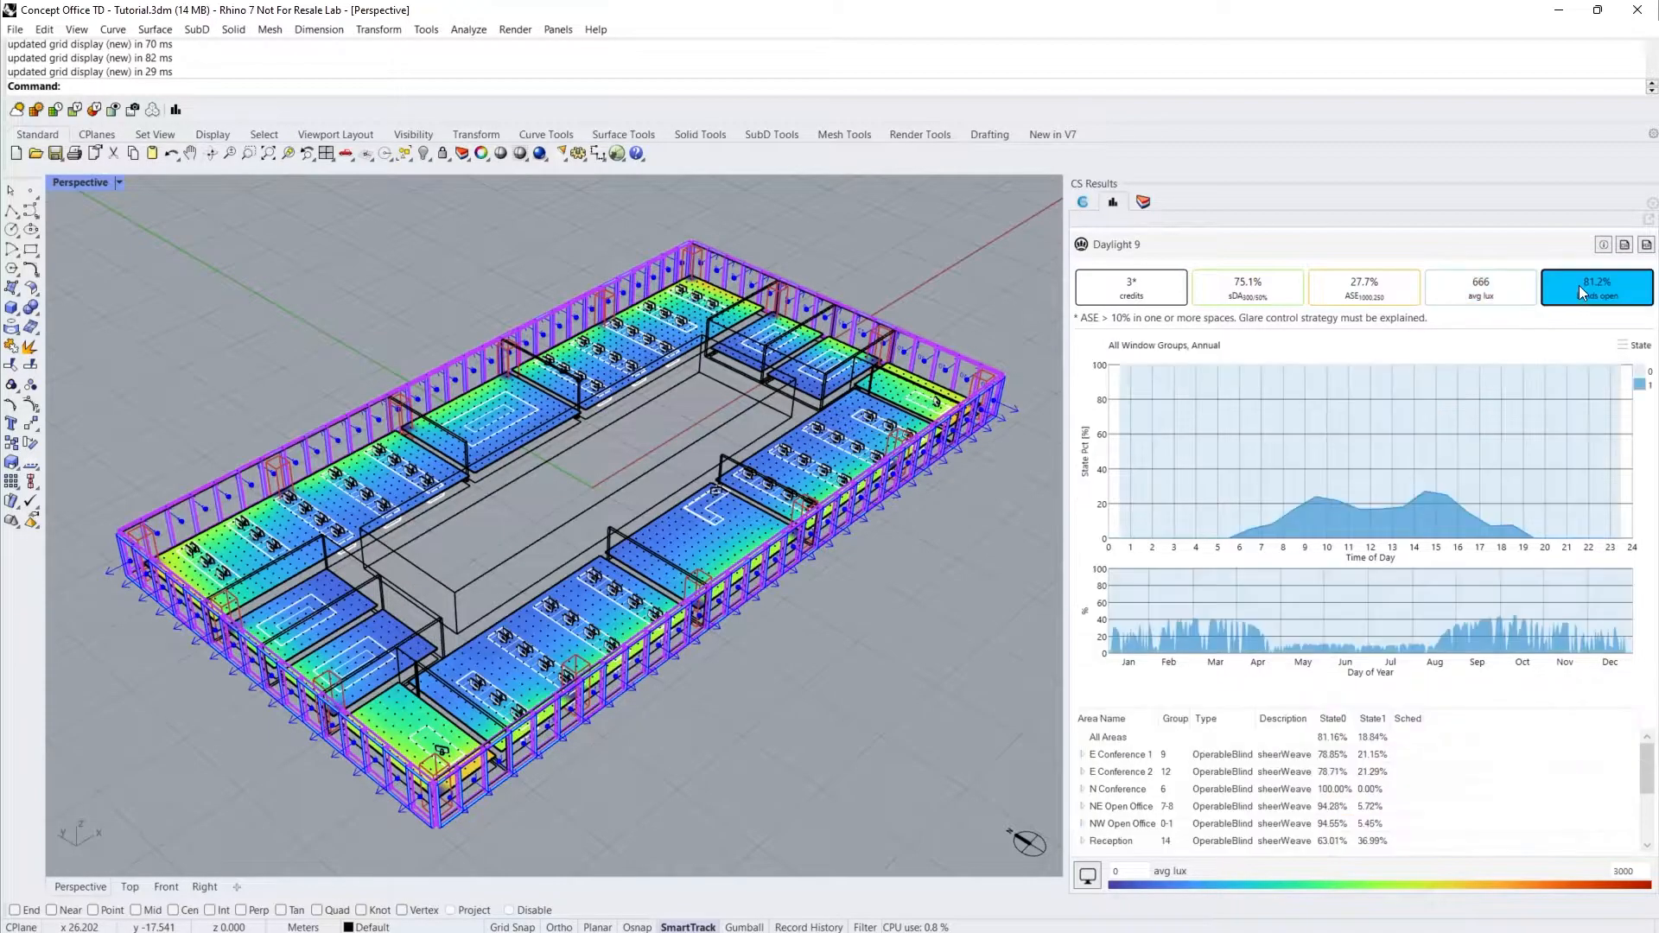
click(1480, 287)
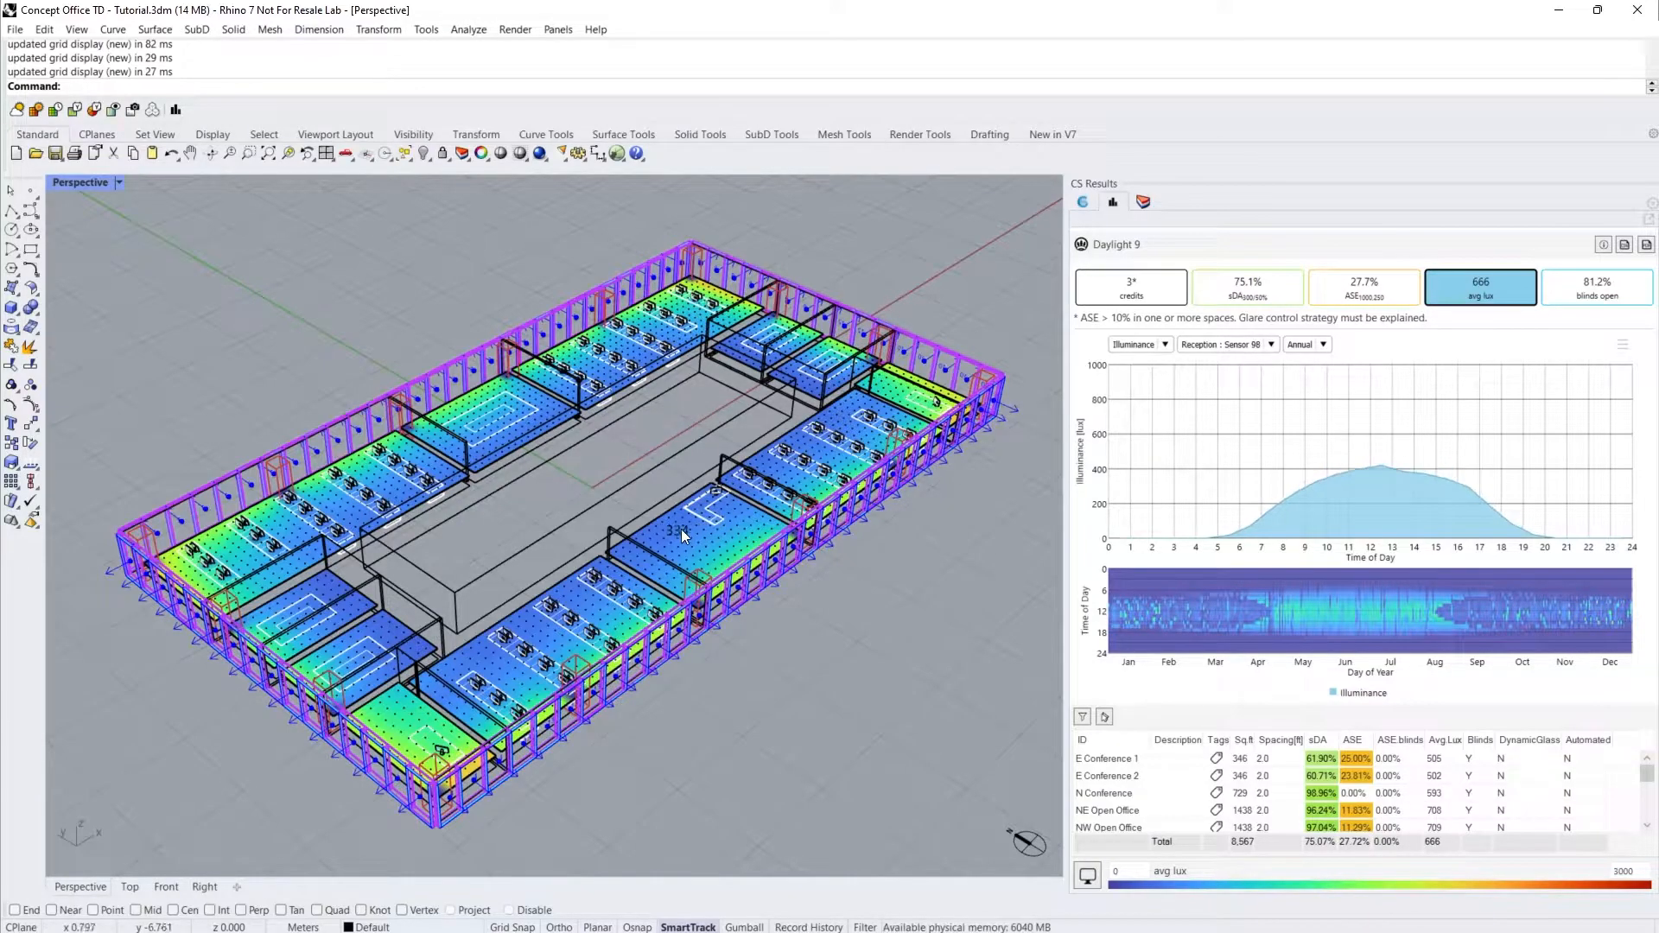
click(1225, 344)
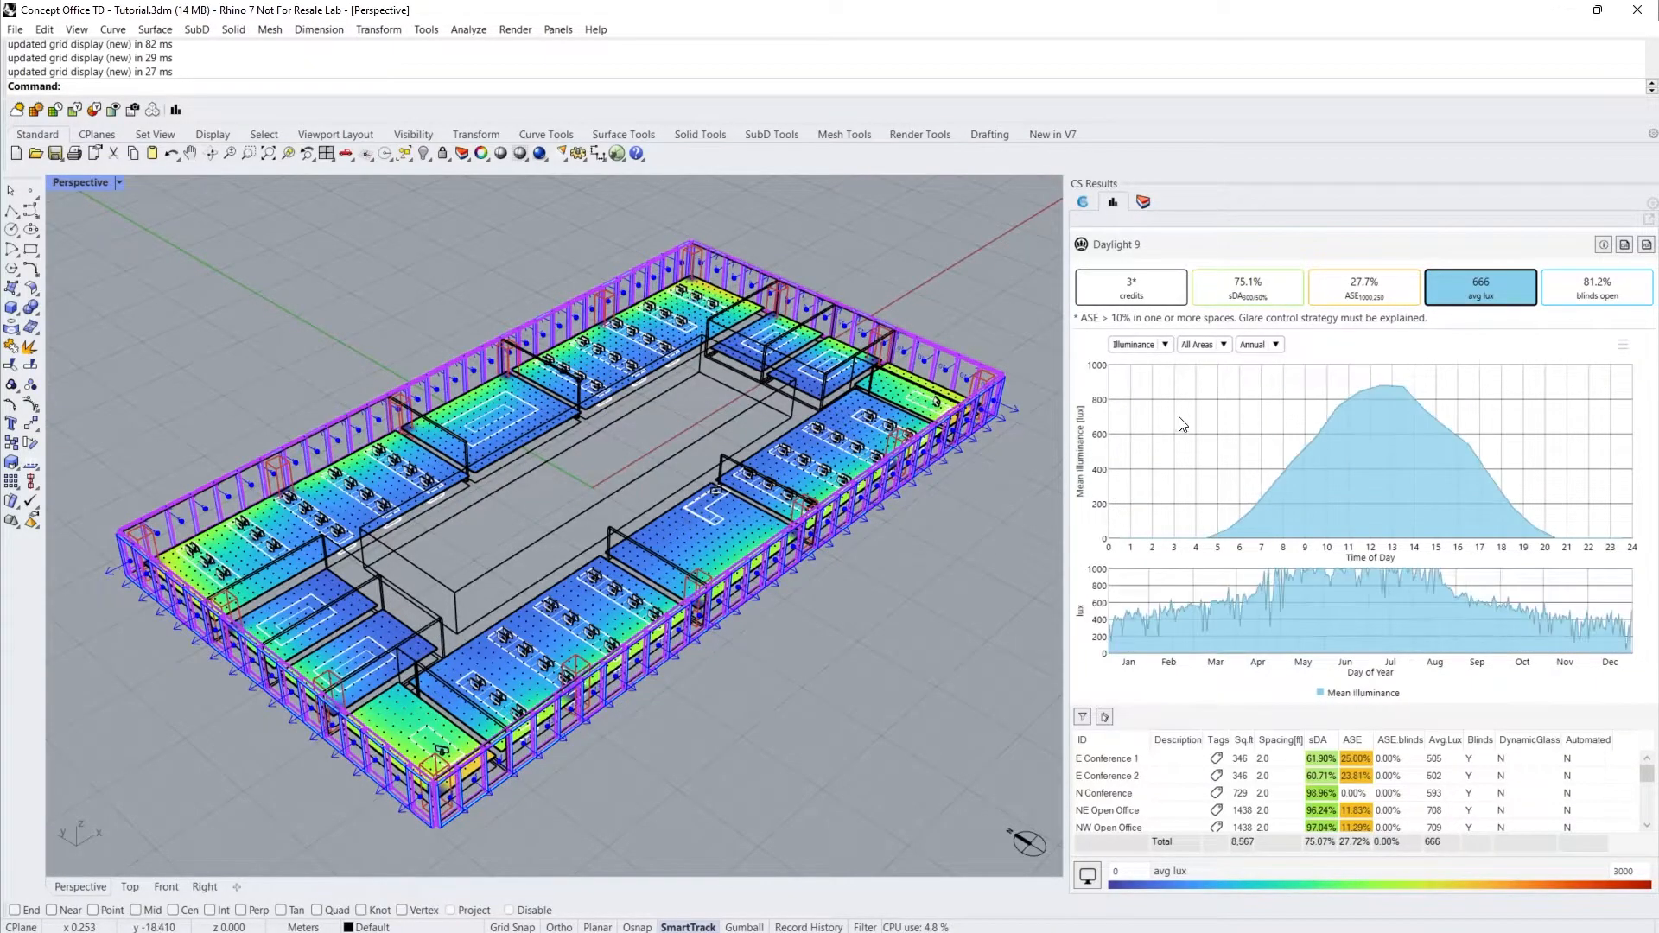
- Check blind operation for N Conference, then return to the sDA results
click(1597, 287)
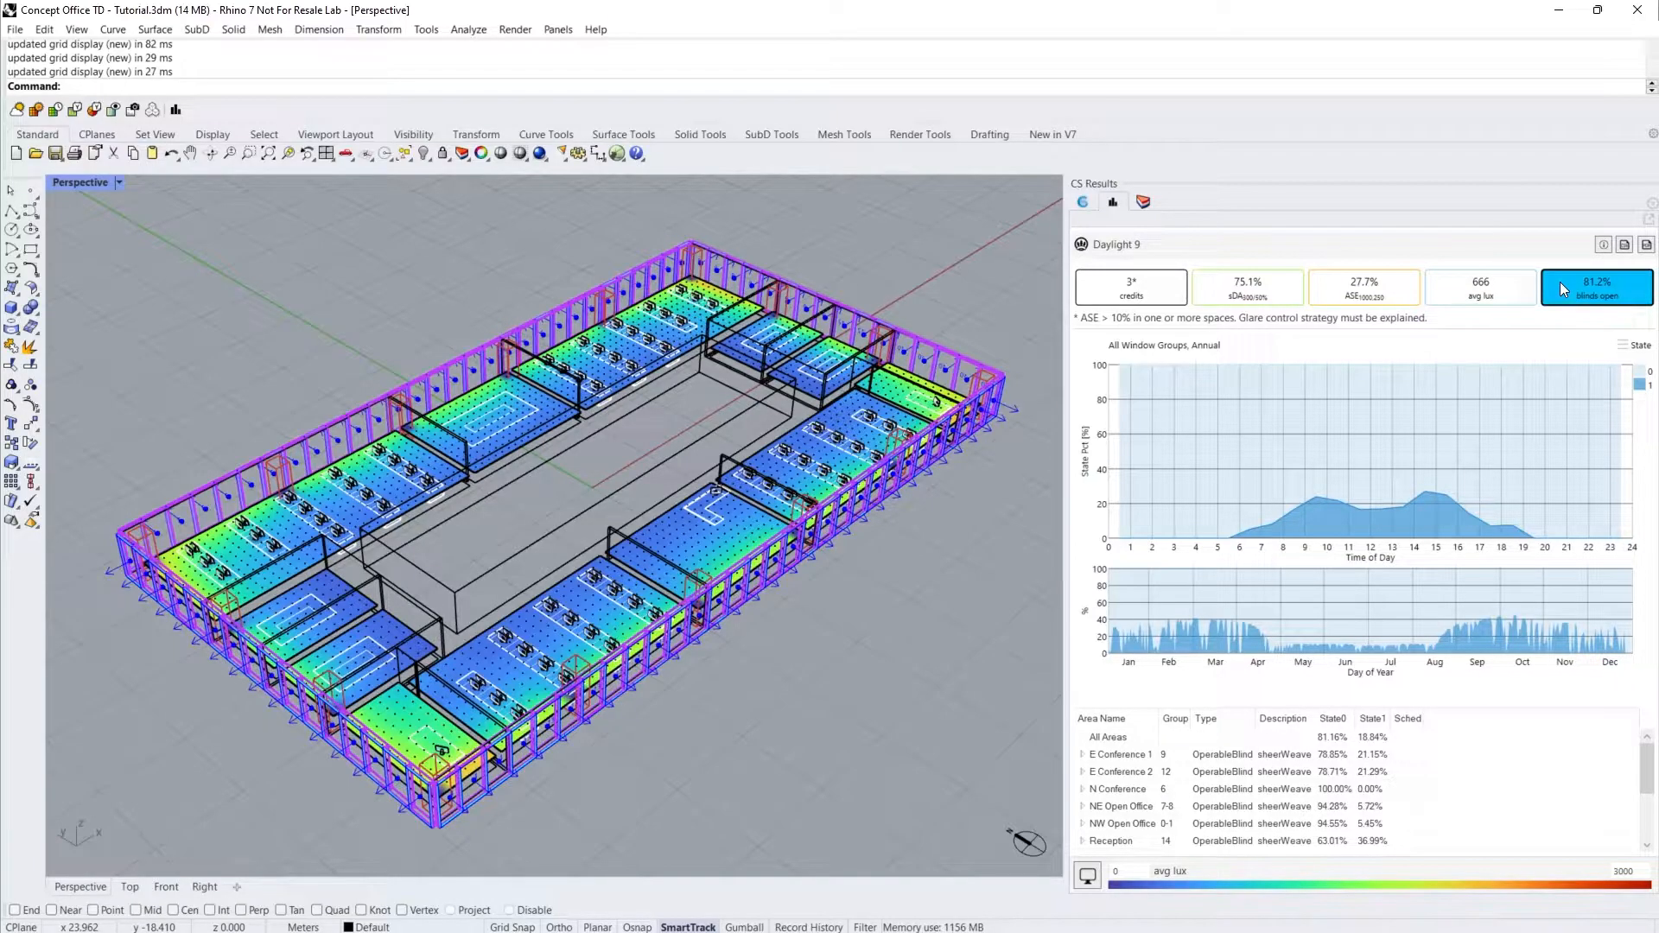
click(1120, 755)
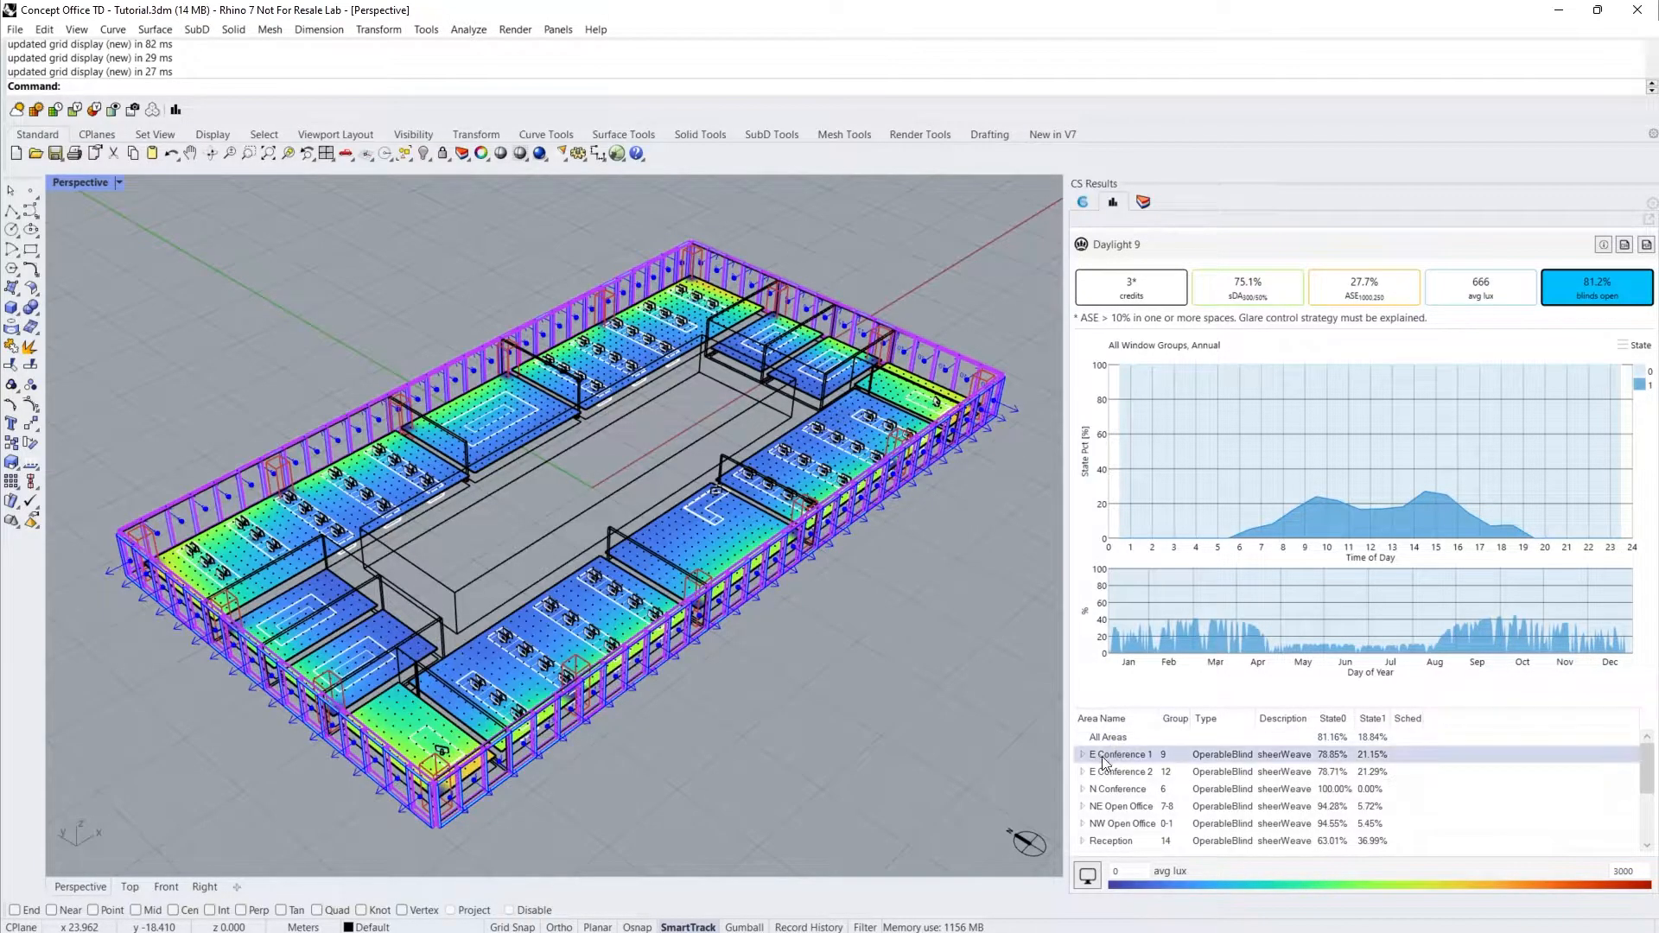
click(1116, 789)
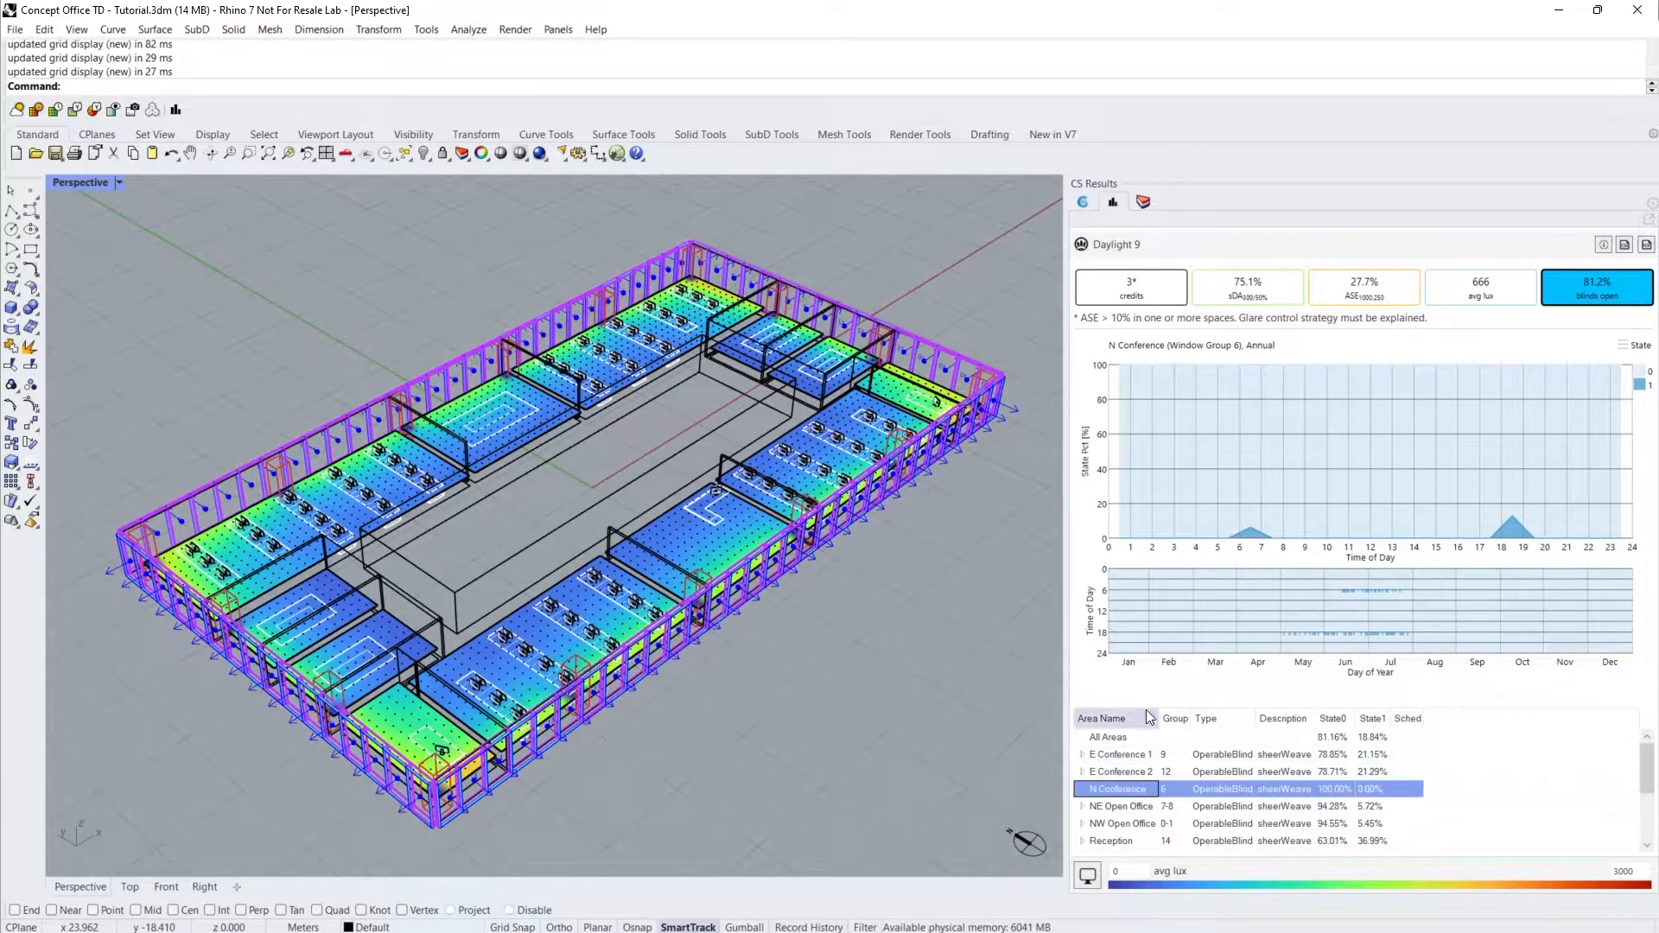
click(1248, 287)
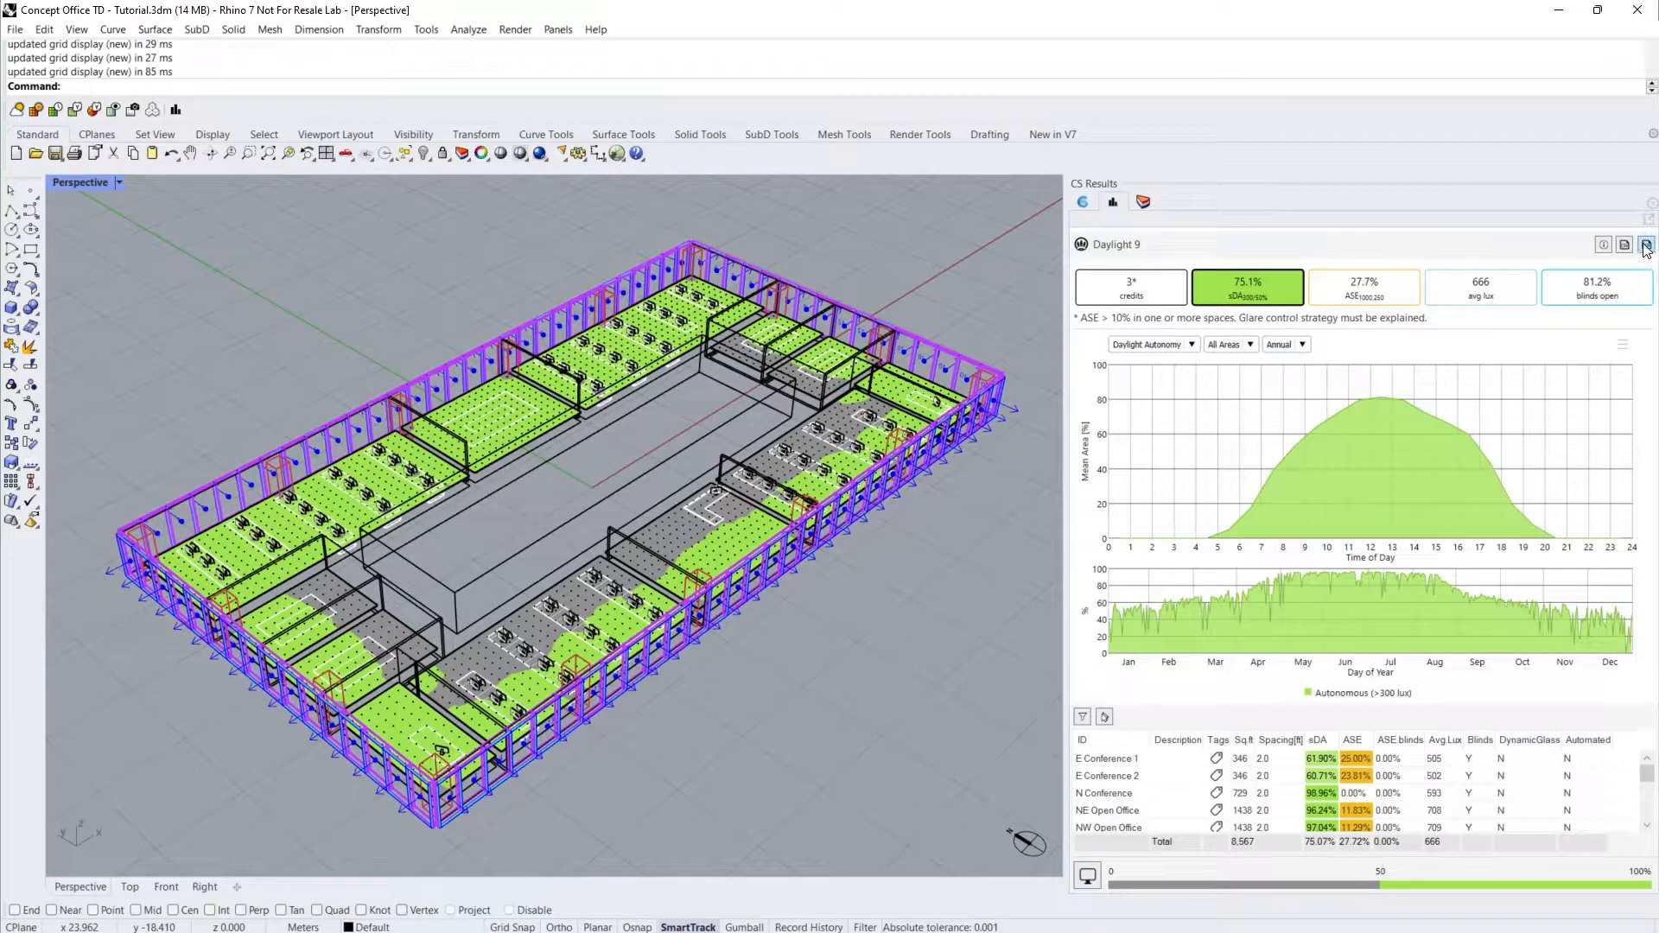
- Generate the LEED report PDF, keeping the logo file and glare strategy text
click(1643, 244)
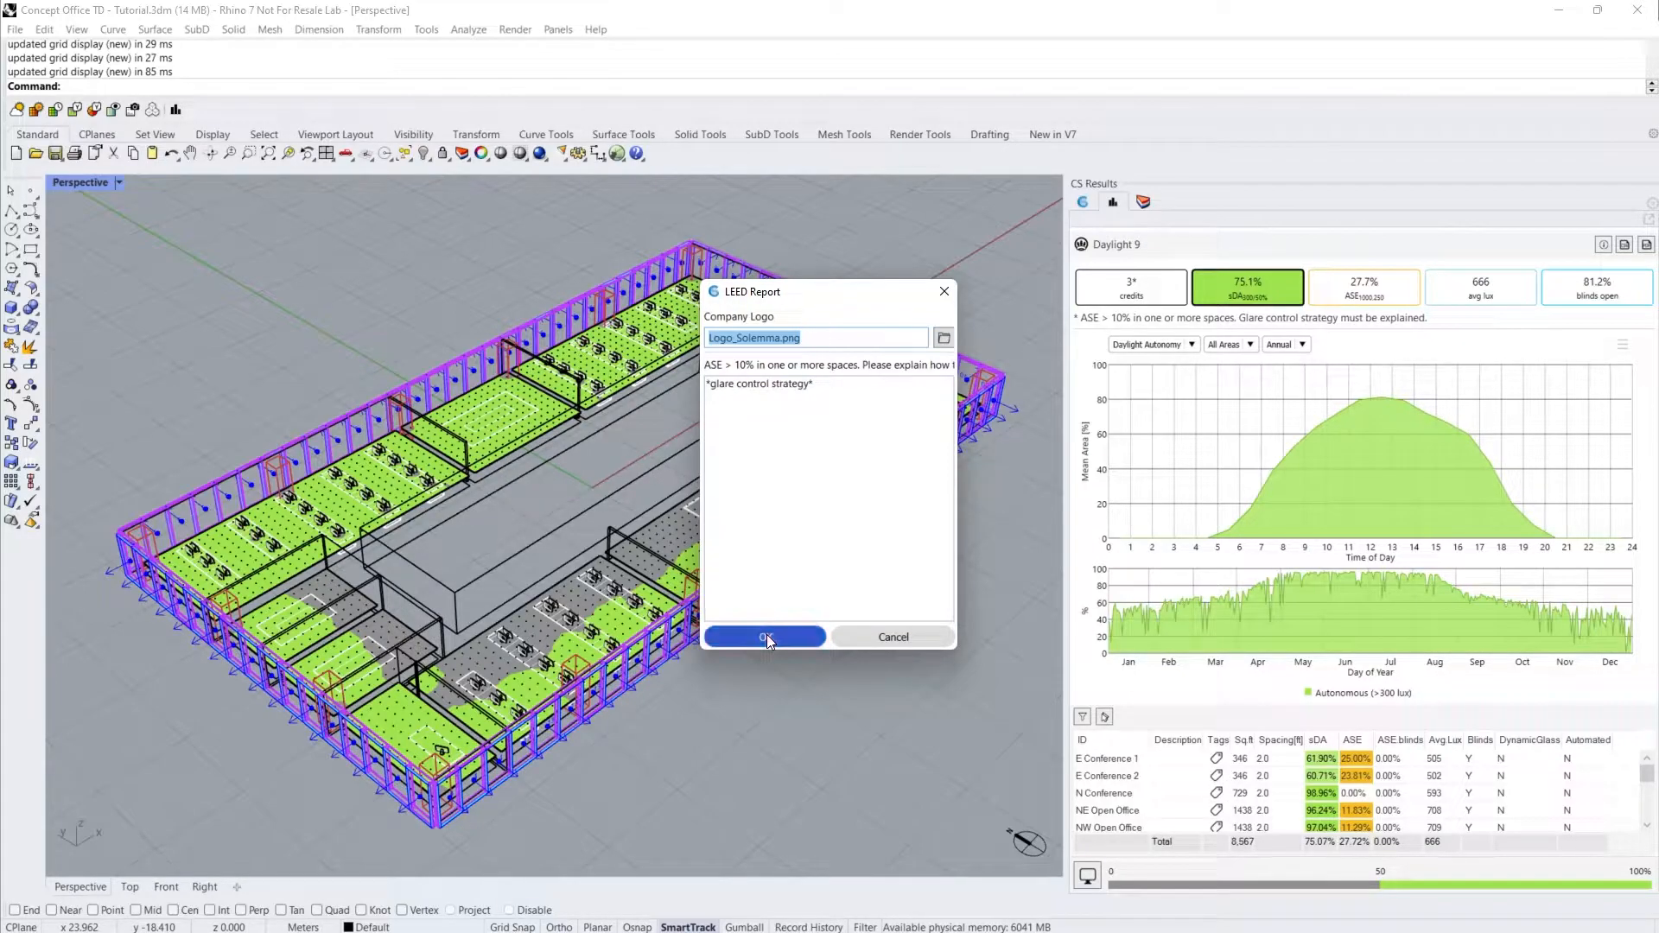
click(764, 636)
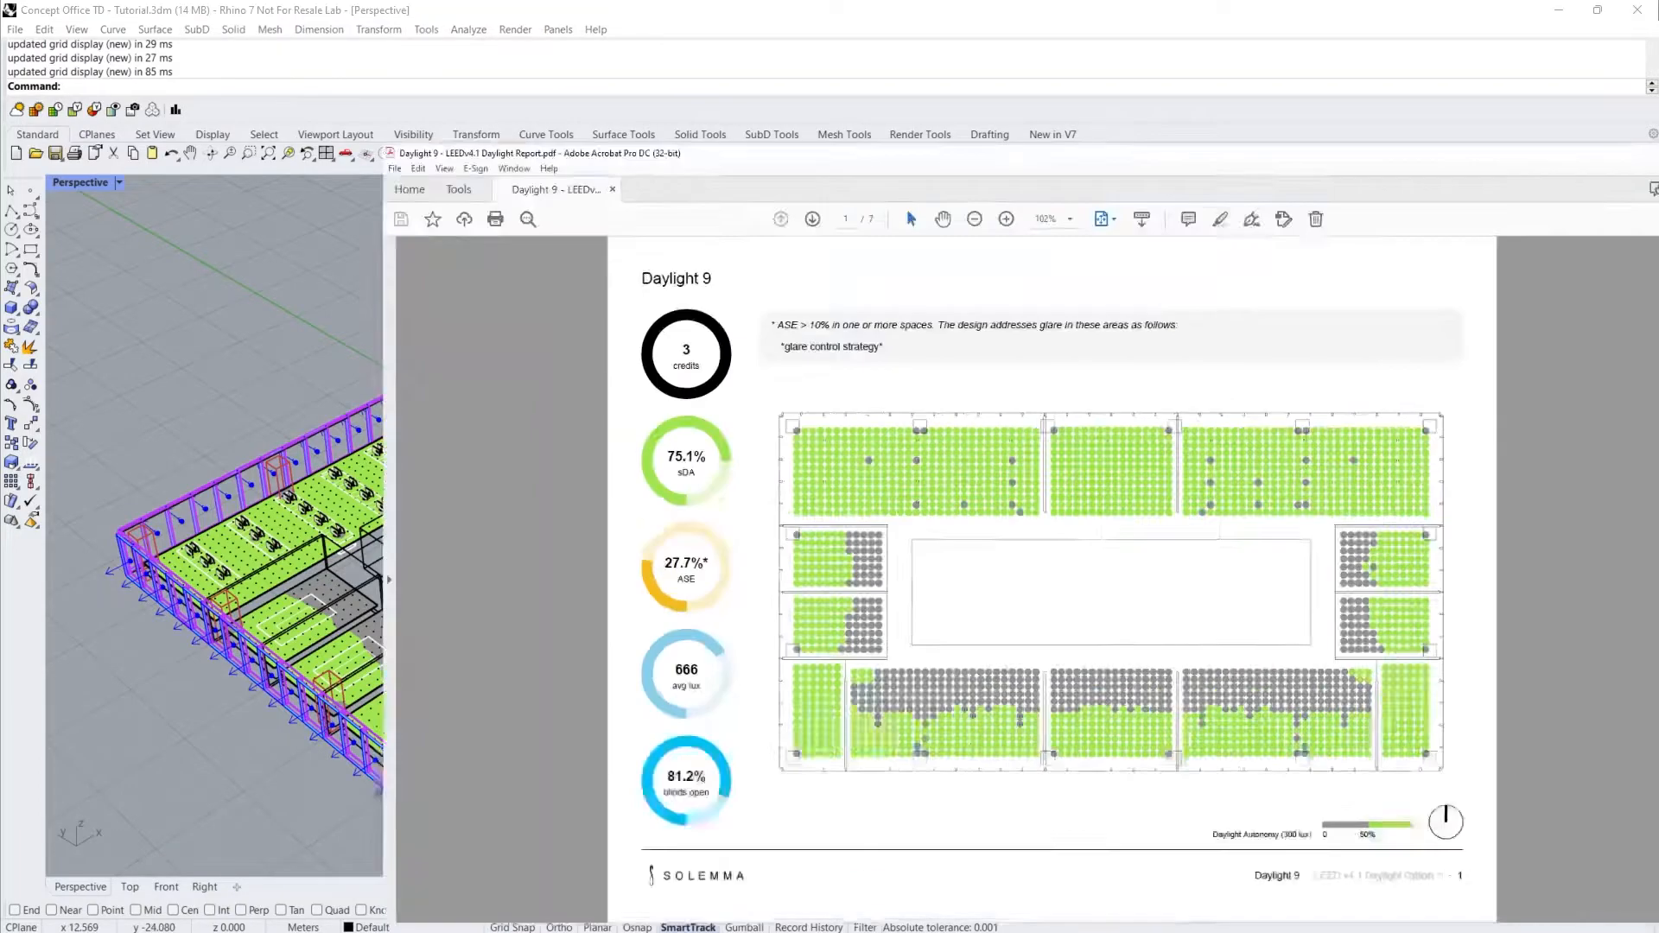
- Maximize the Acrobat window and scroll to the appendix on pages 5 and 6
click(1599, 10)
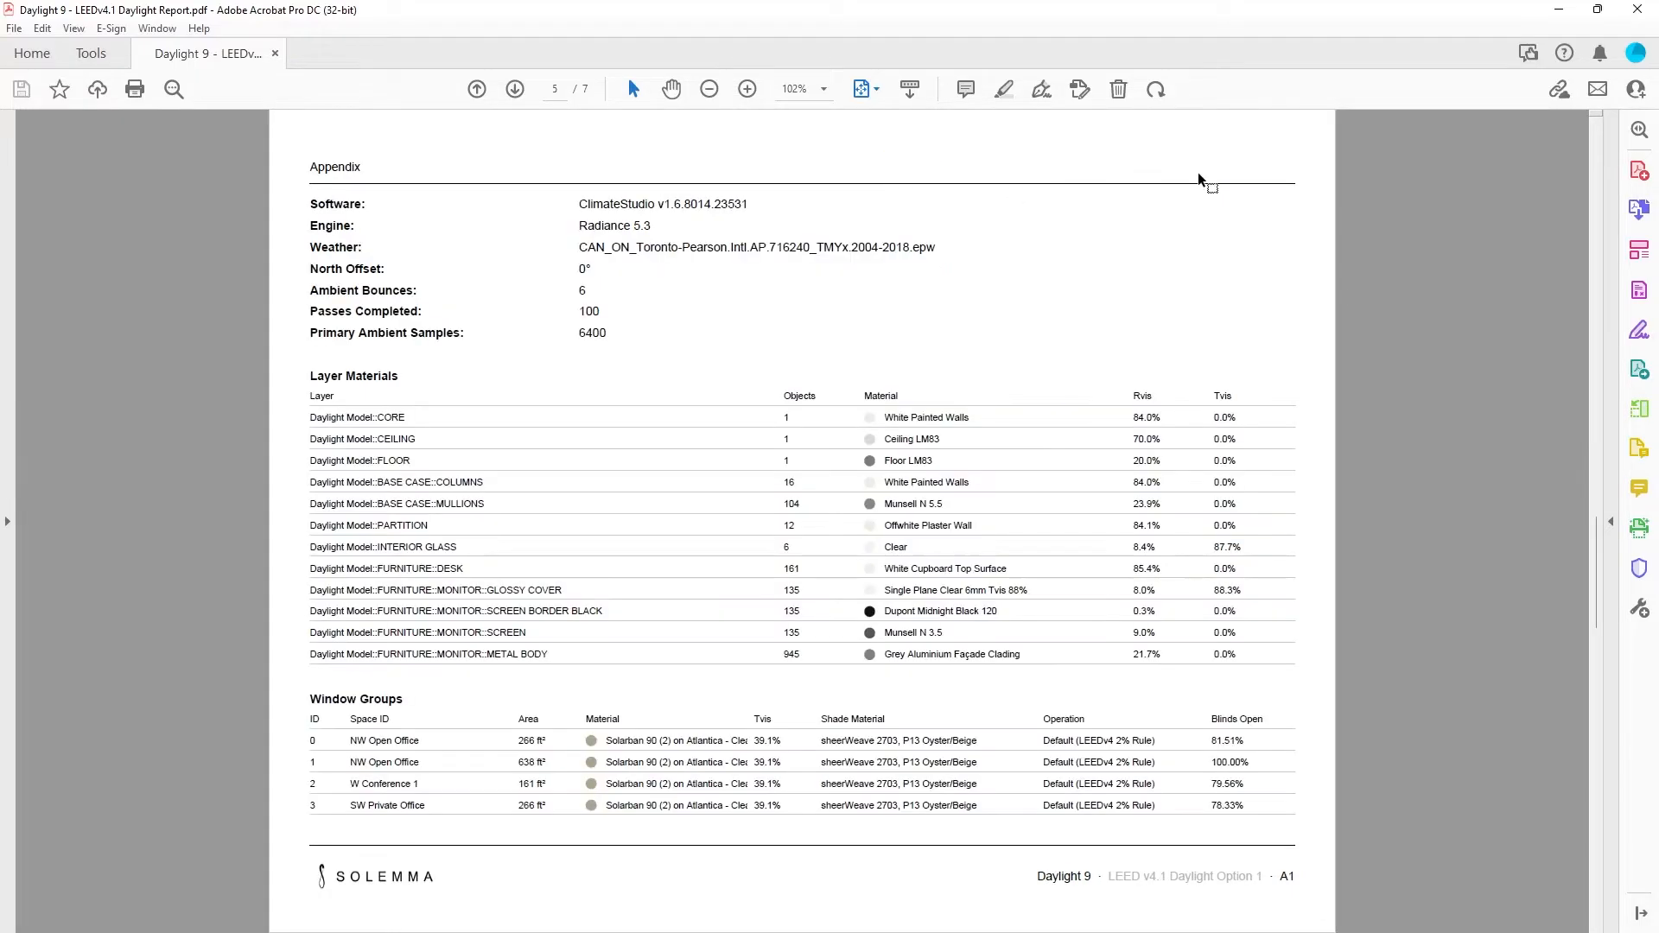
mouse_move(449, 275)
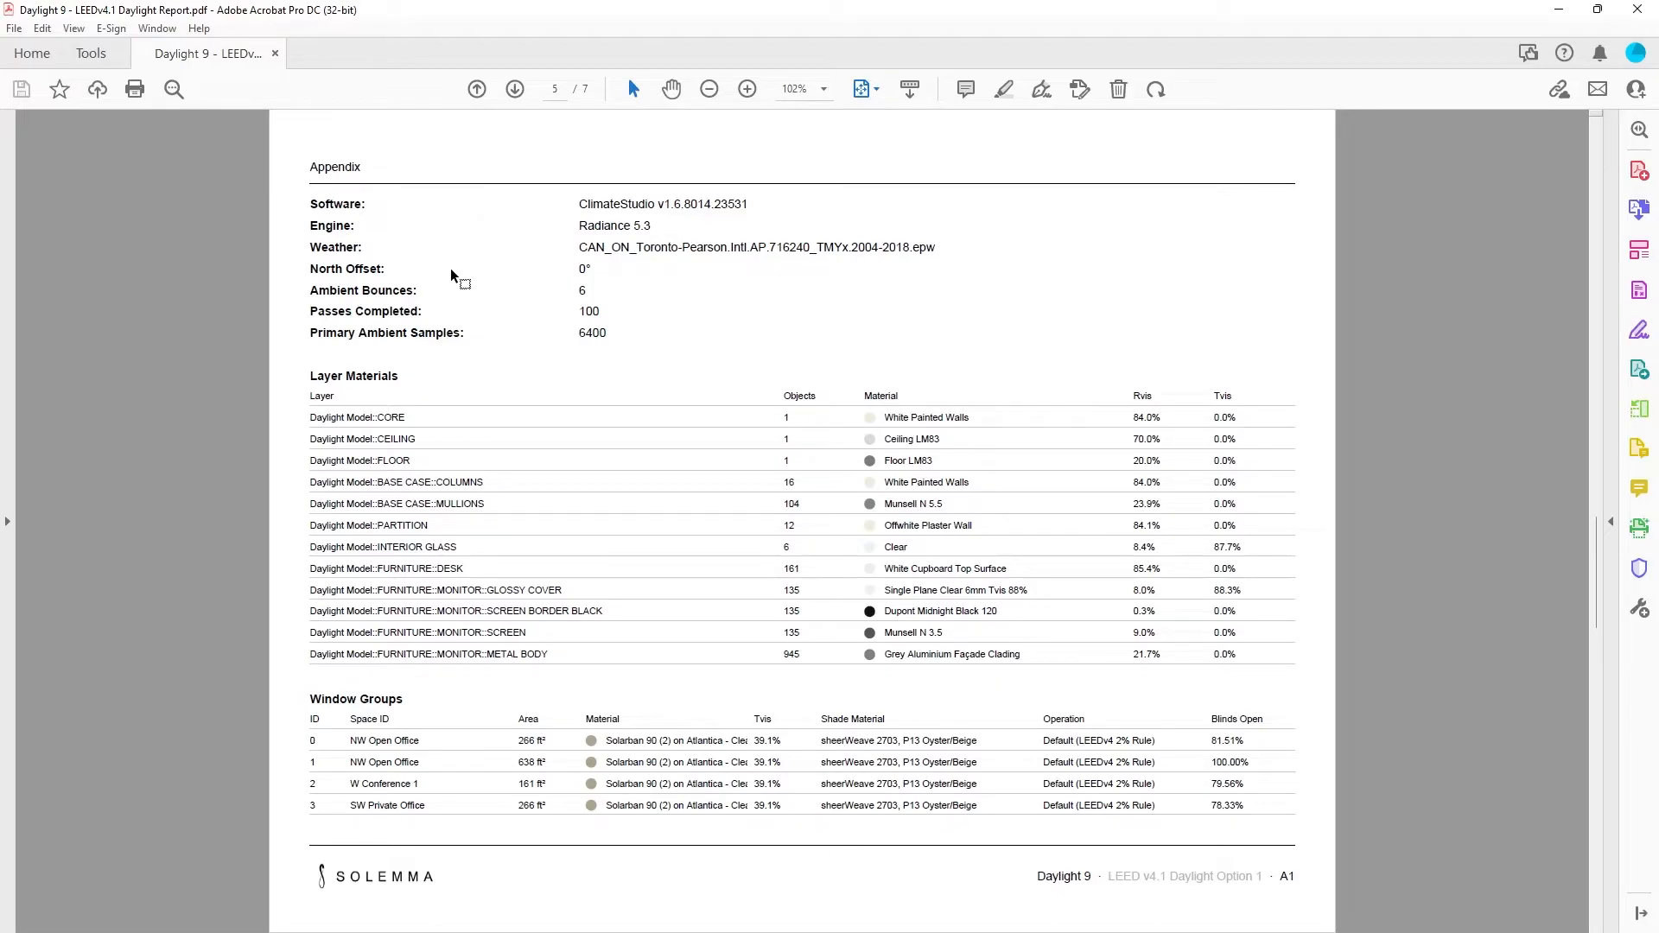
click(515, 89)
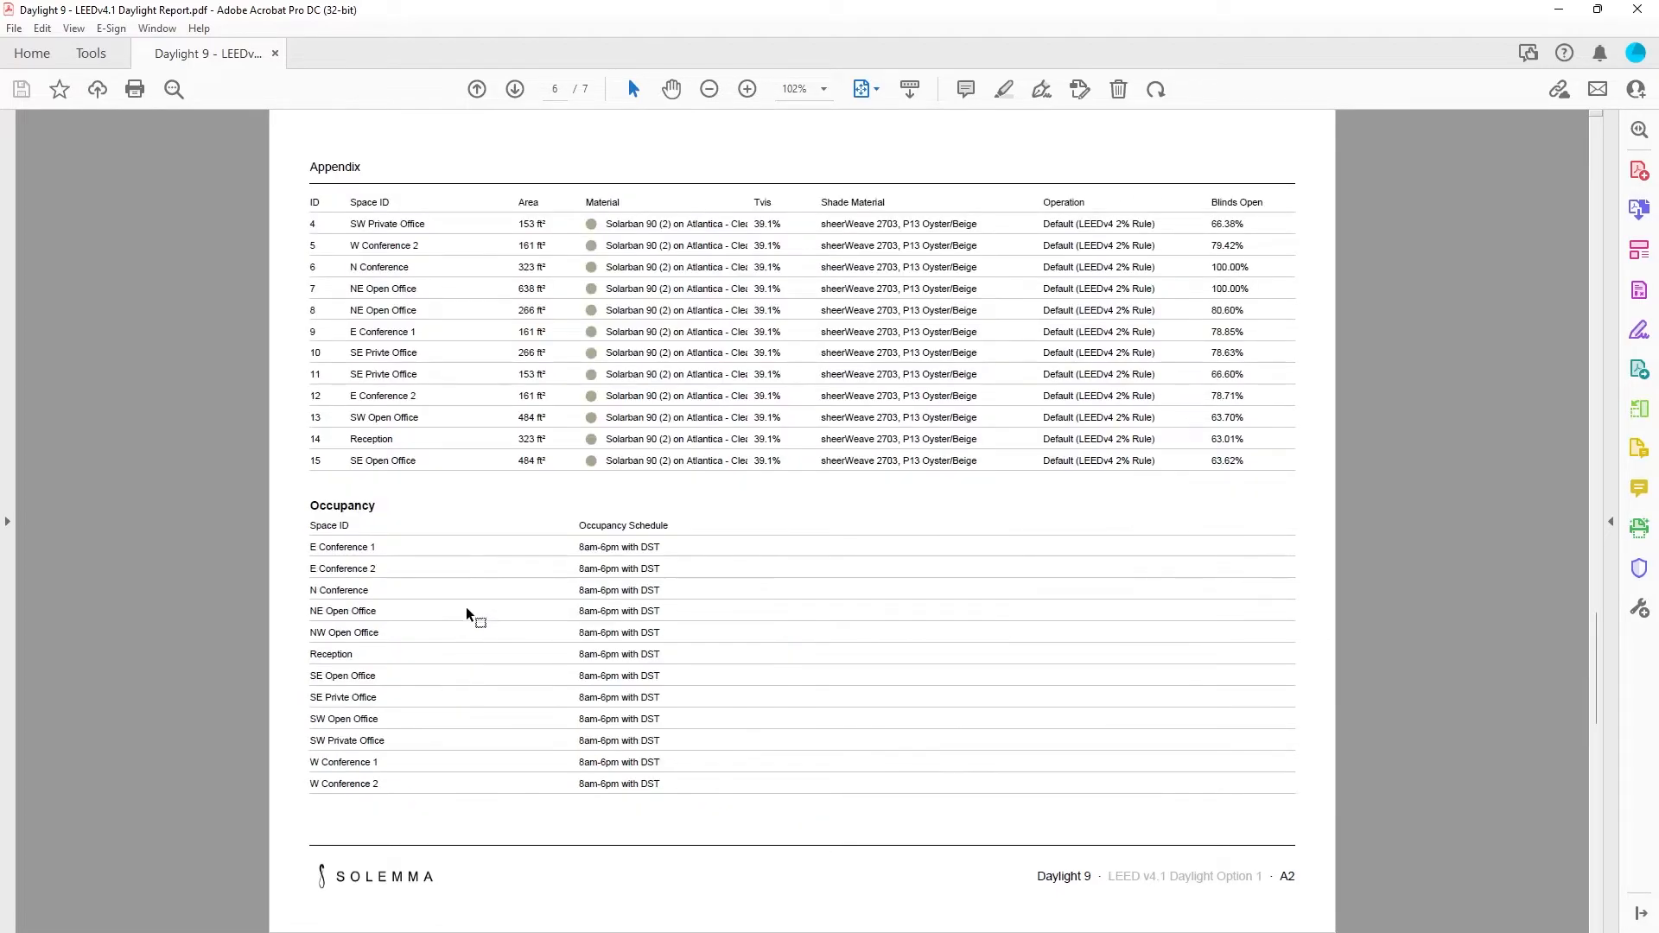